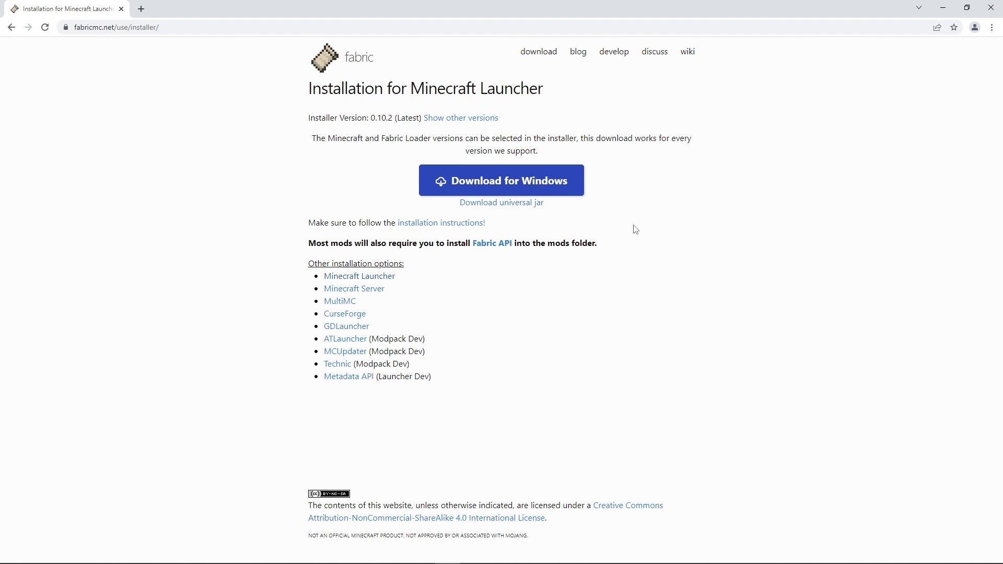
mouse_move(563, 124)
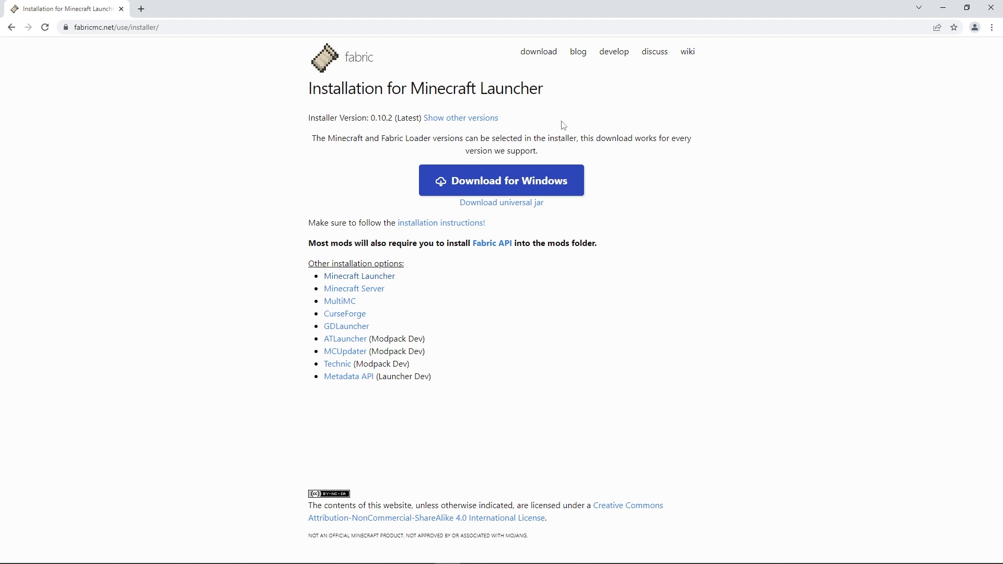
mouse_move(686, 133)
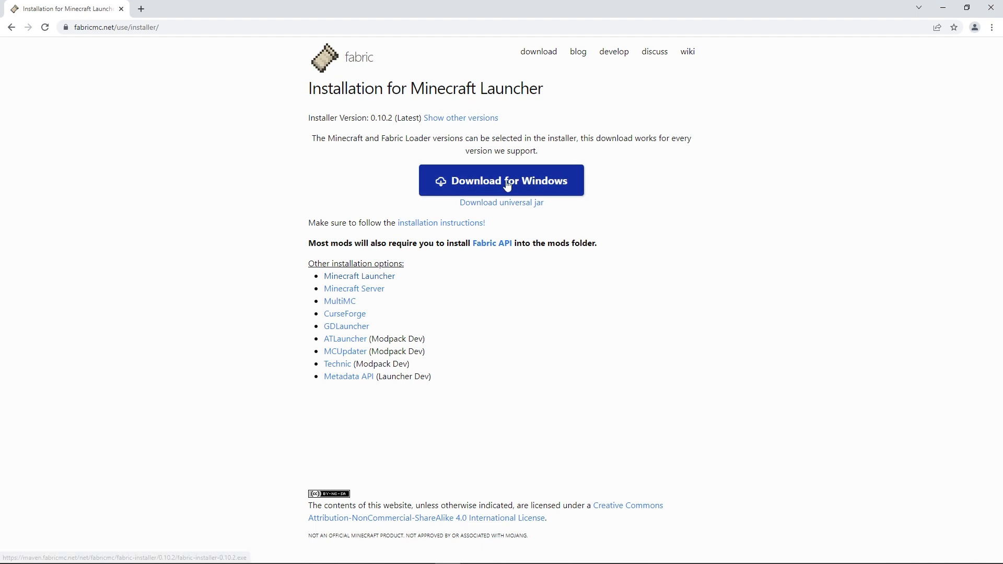
Step: Download the Fabric installer for Windows from fabricmc.net and launch the .exe
left_click(500, 180)
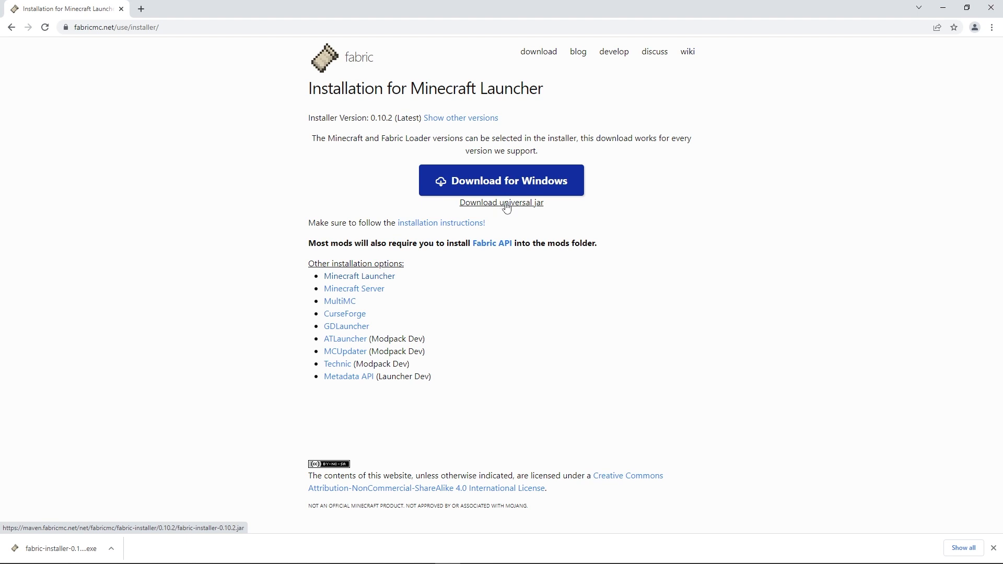
mouse_move(565, 304)
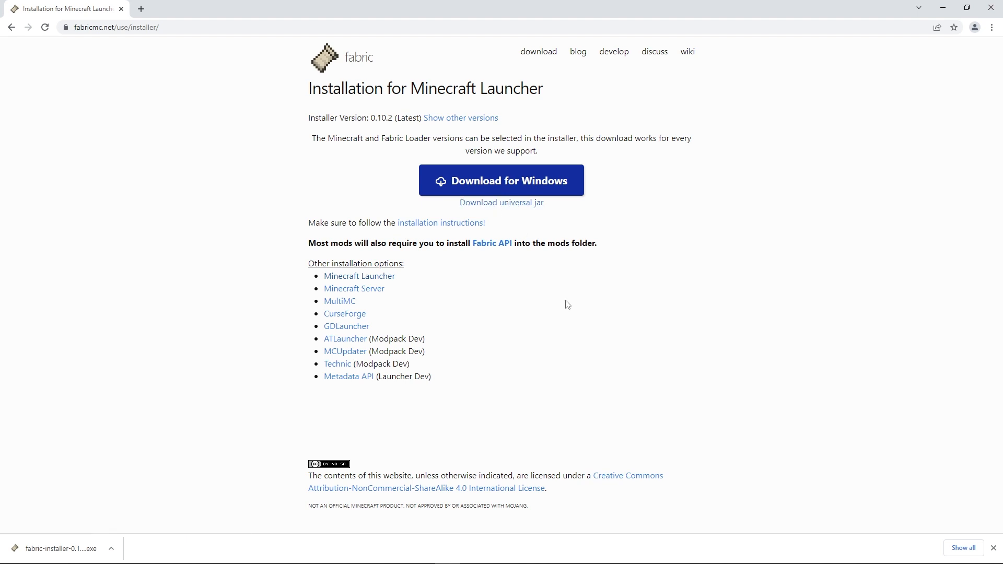
mouse_move(118, 523)
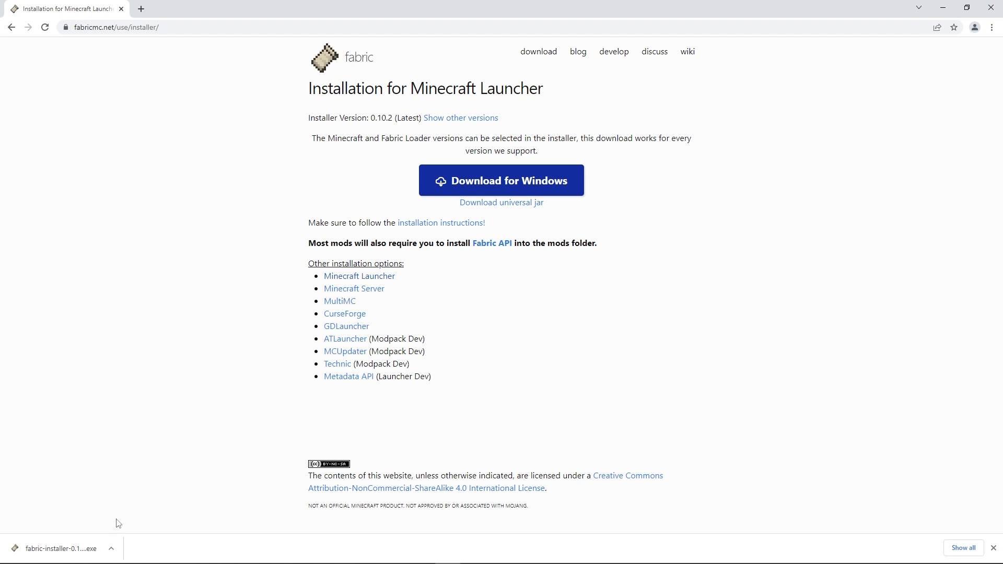
left_click(61, 549)
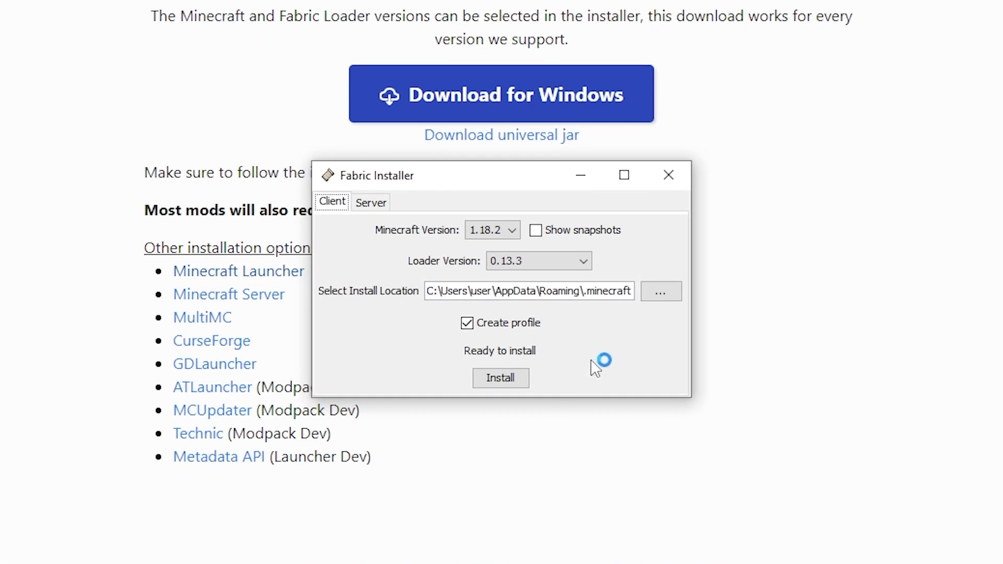
Step: Install Fabric Loader 0.13.3 on the client, keeping Minecraft 1.18.2 as the target version
left_click(511, 230)
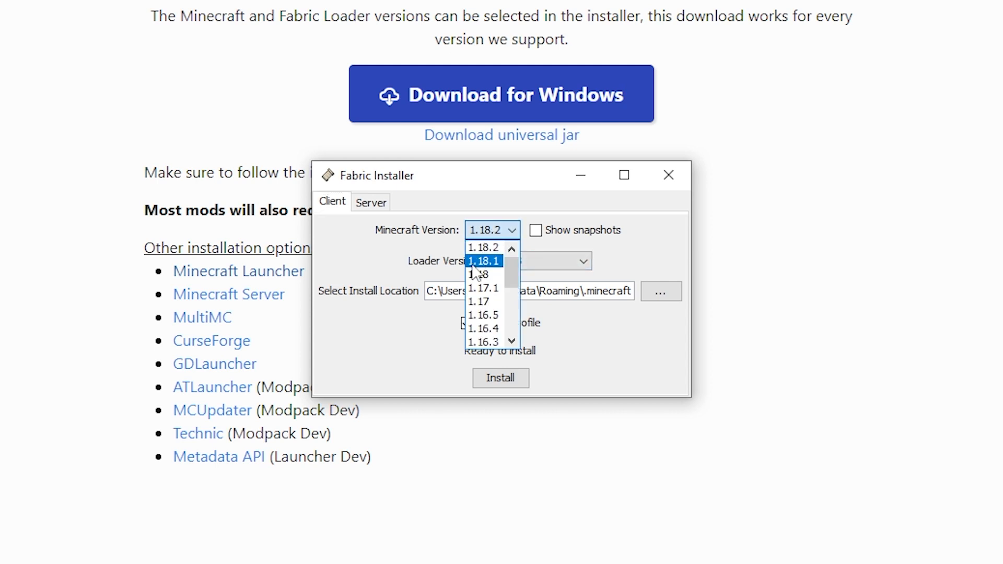
left_click(483, 248)
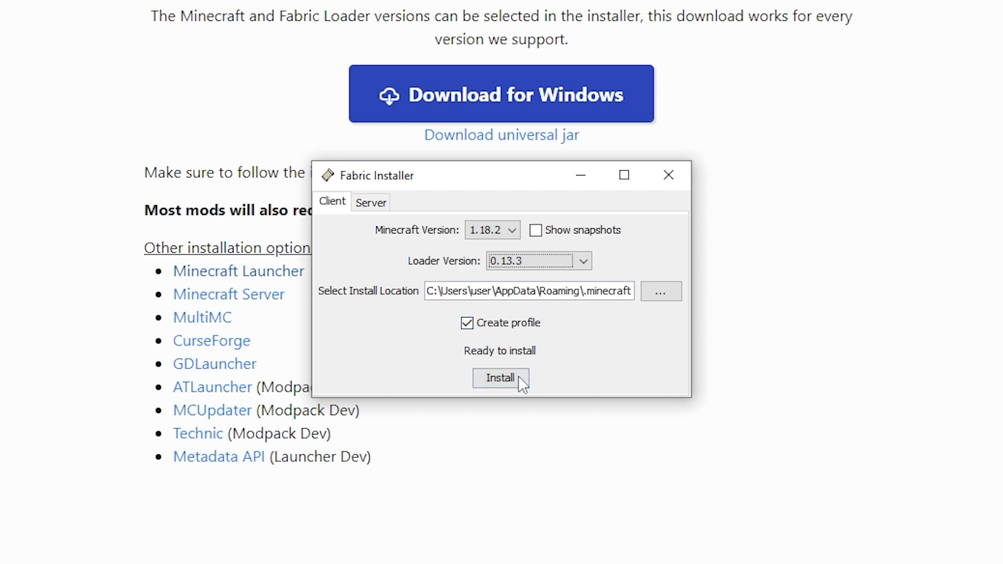
left_click(500, 377)
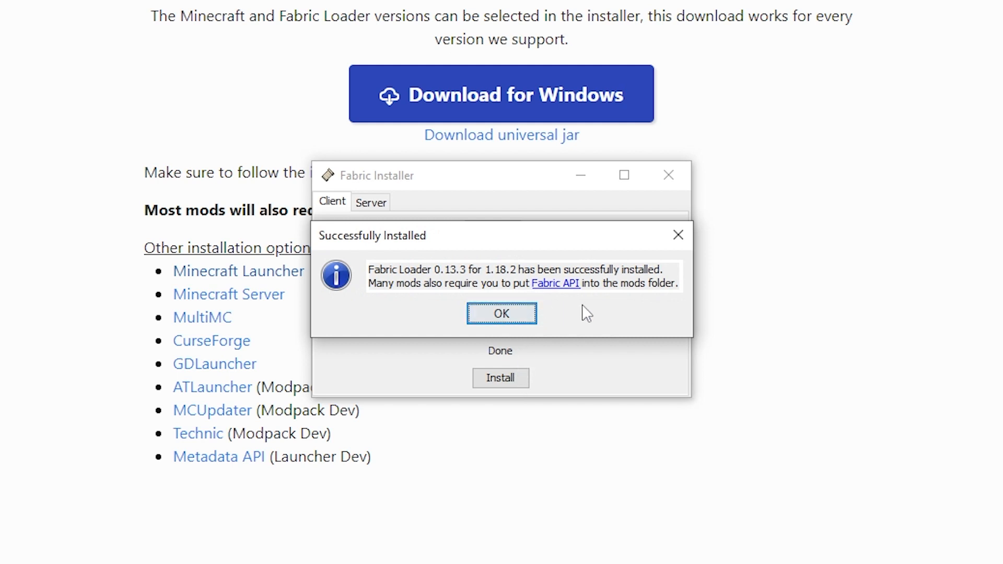
mouse_move(426, 298)
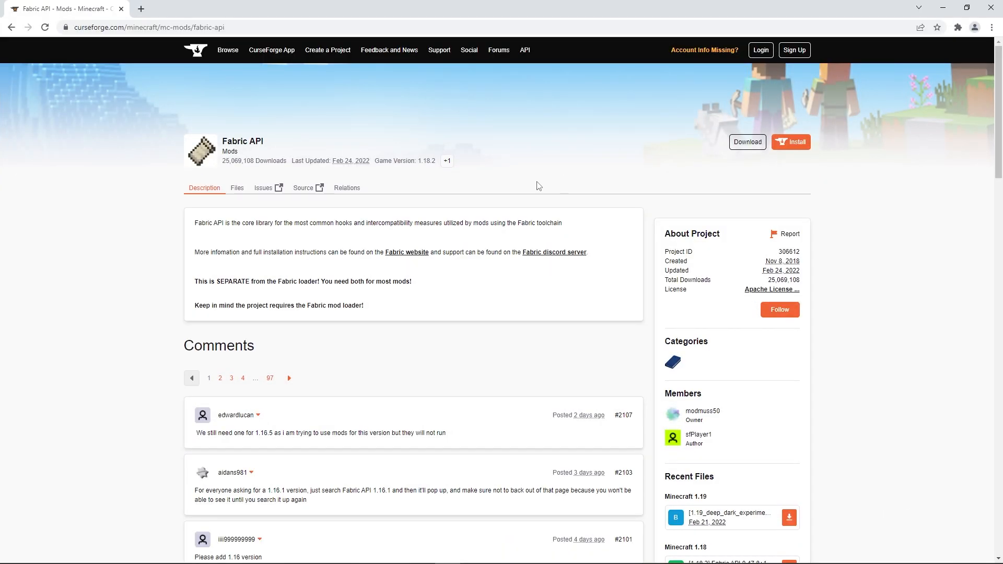
mouse_move(573, 188)
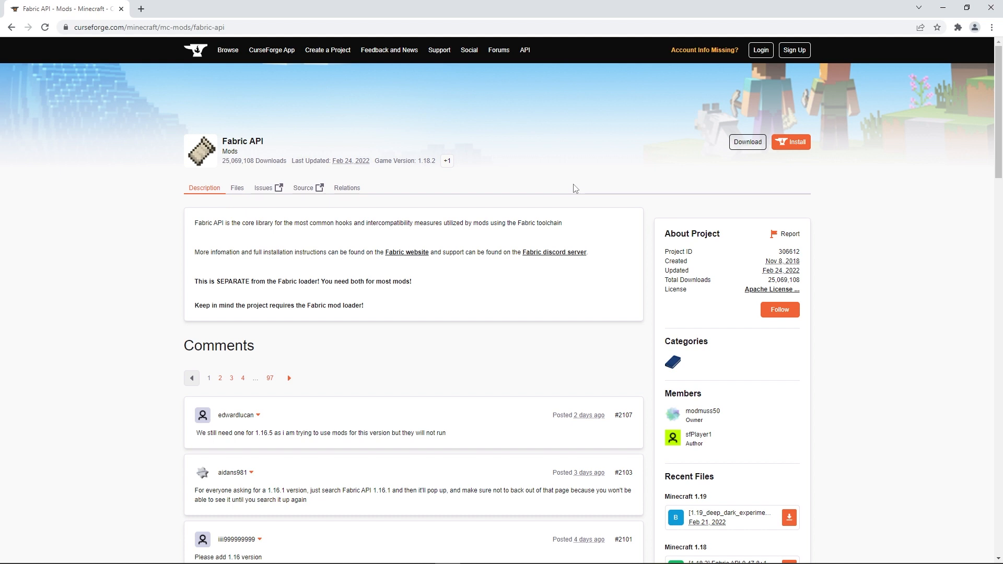
mouse_move(349, 161)
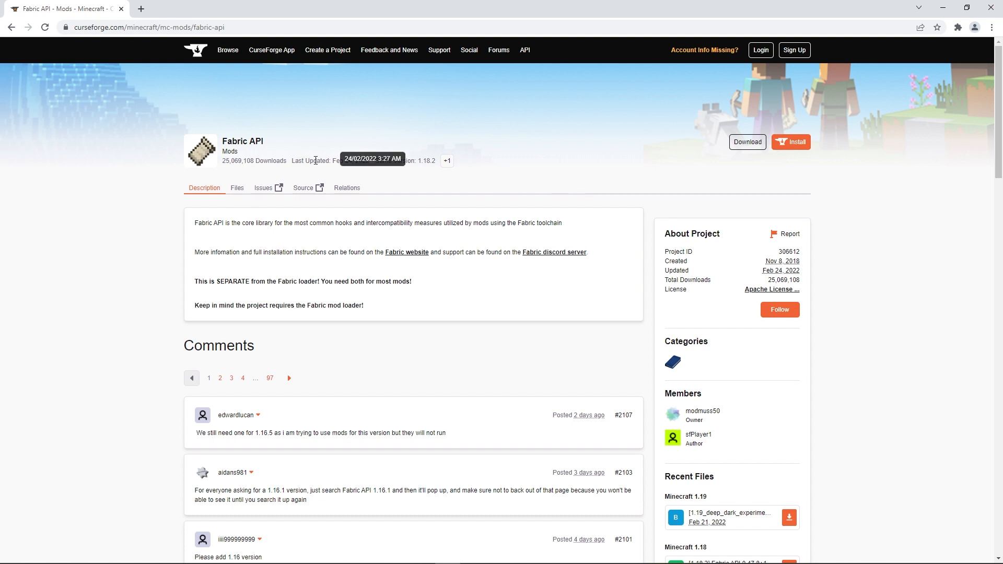
Step: Show the Fabric API files list on CurseForge and scroll to the recent 1.18.2 builds
left_click(237, 187)
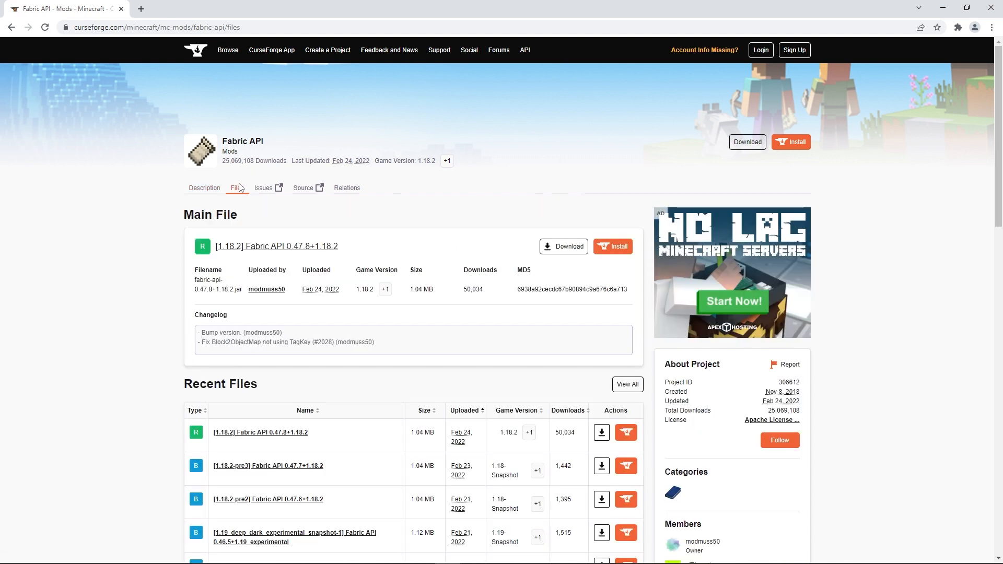
scroll("down", 3)
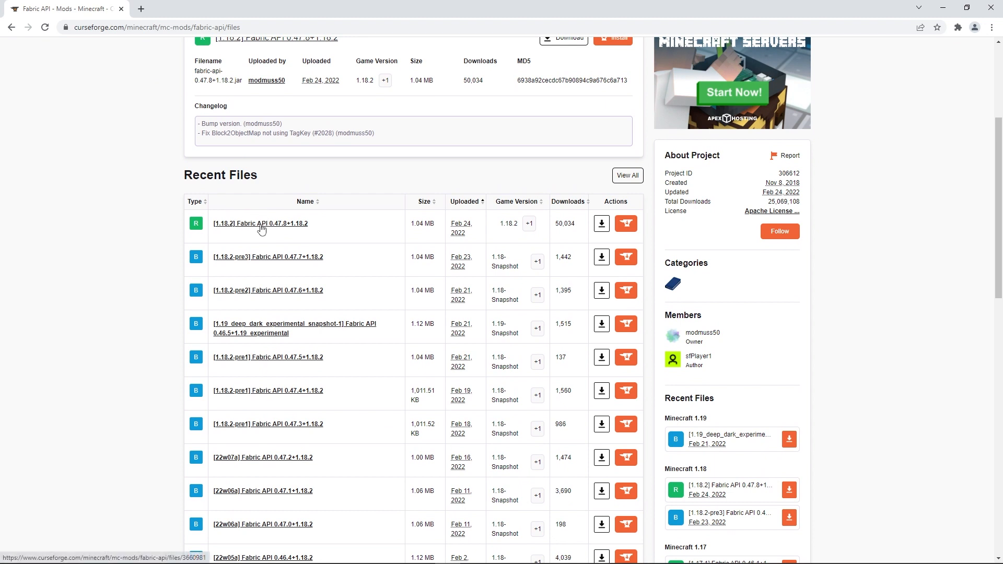
mouse_move(528, 241)
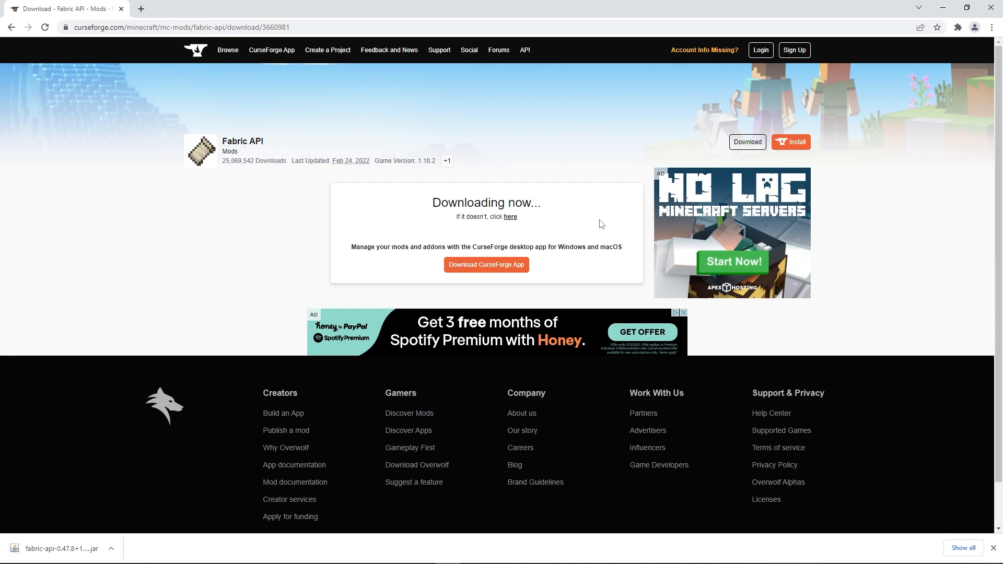
Step: Open the AppData Roaming folder via the Run prompt with %appdata%
key("Win+r")
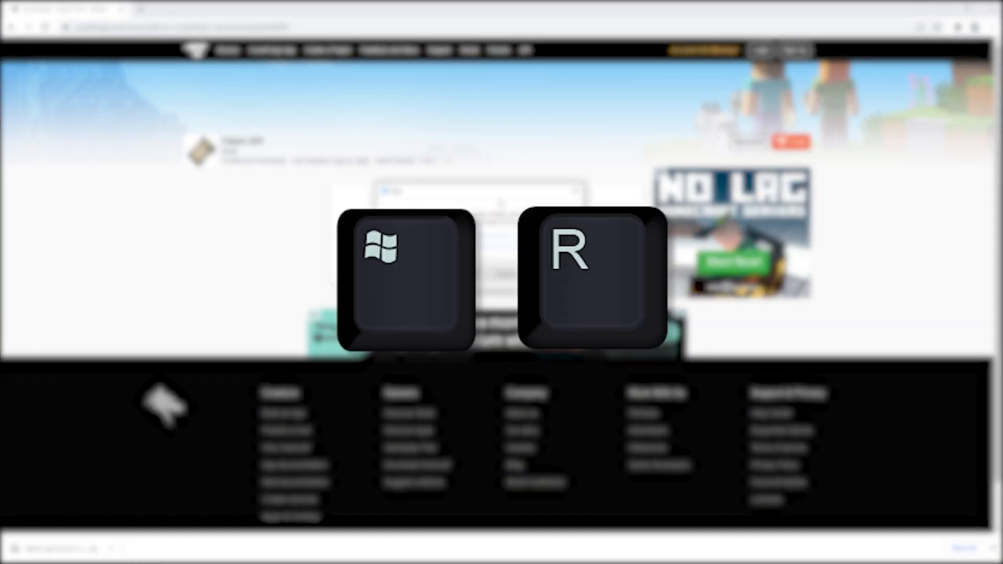
key("win+r")
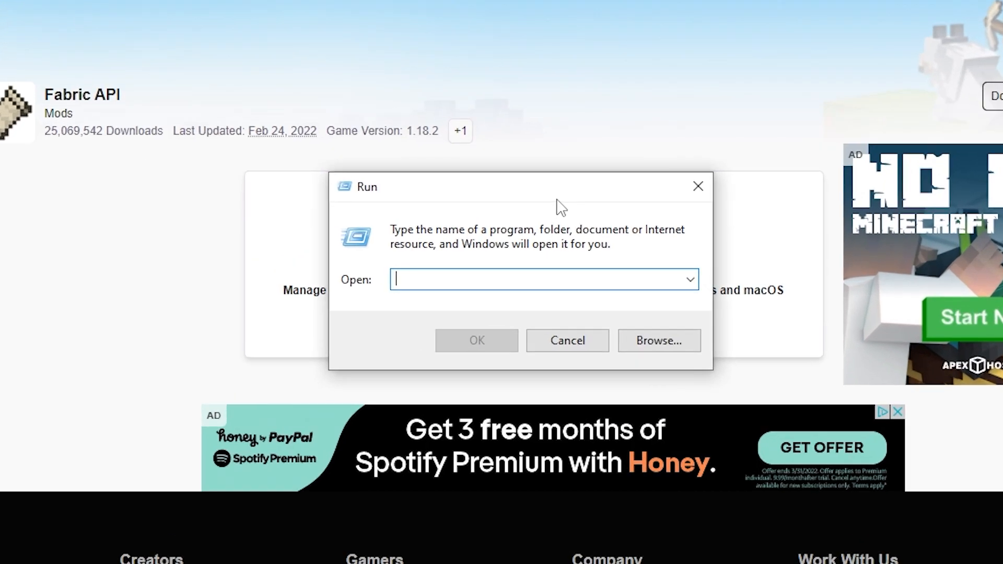
type("%appdata%")
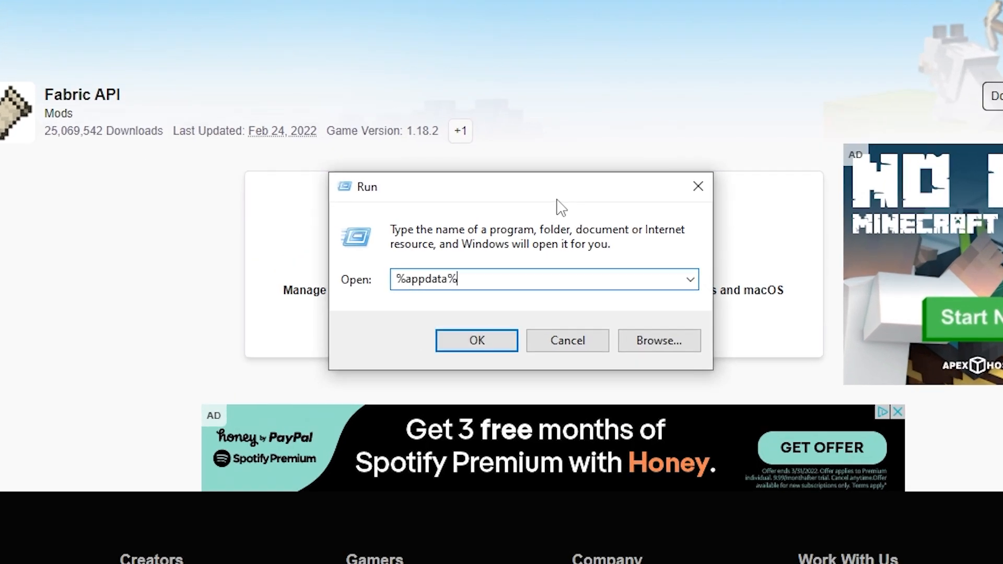
left_click(477, 339)
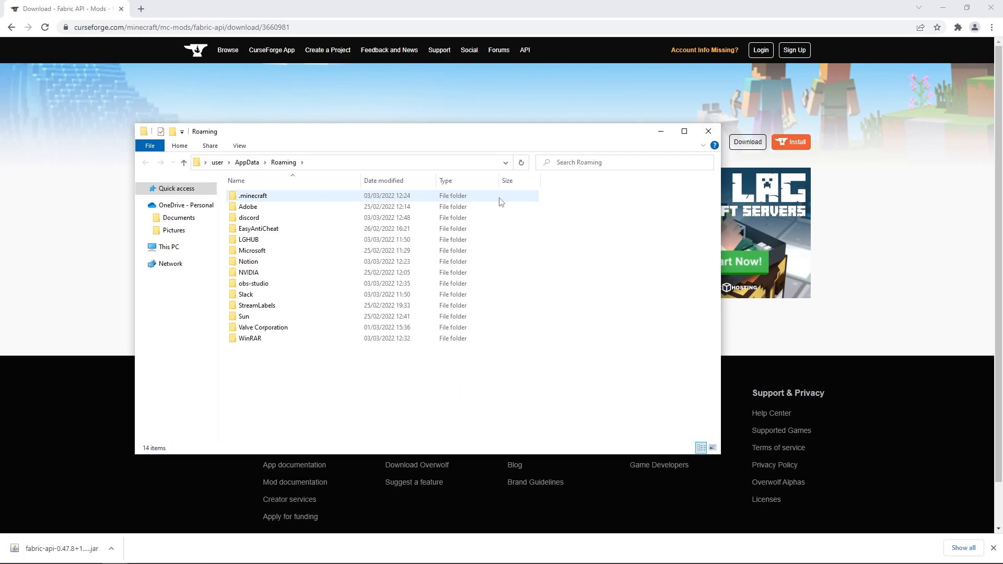
Step: Navigate into .minecraft and its mods folder to place the Fabric API 0.47.8 jar
left_click(253, 195)
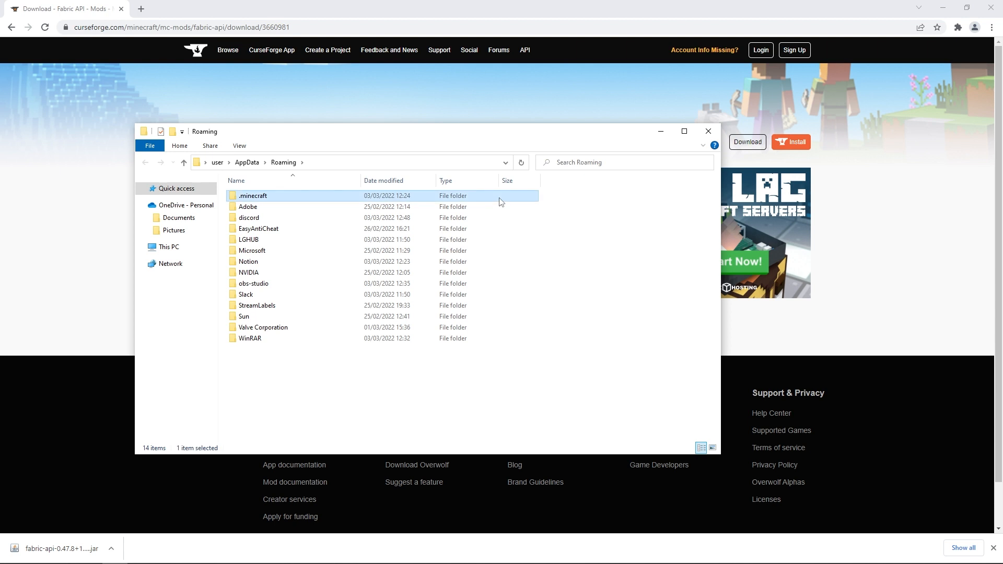
double_click(251, 196)
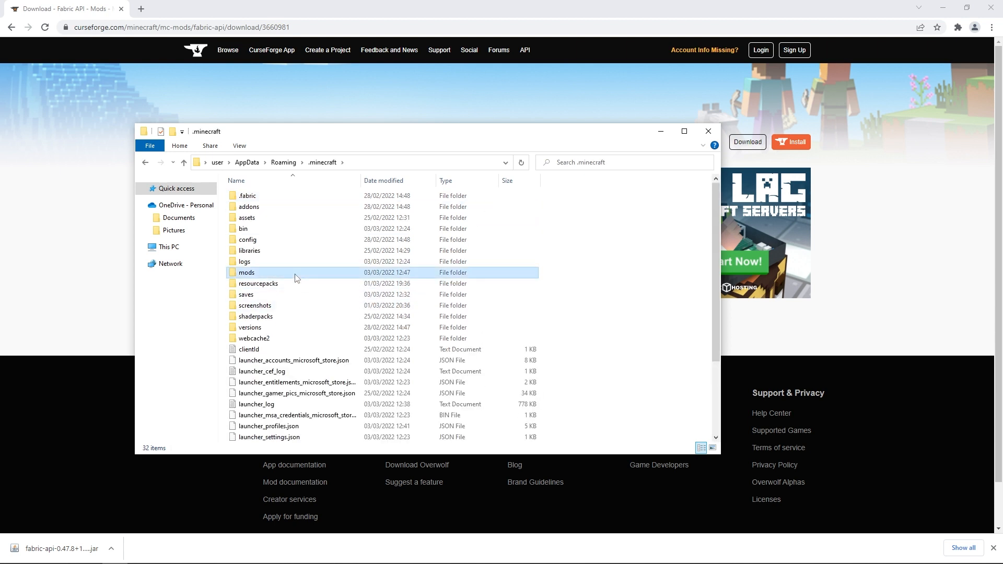
double_click(247, 272)
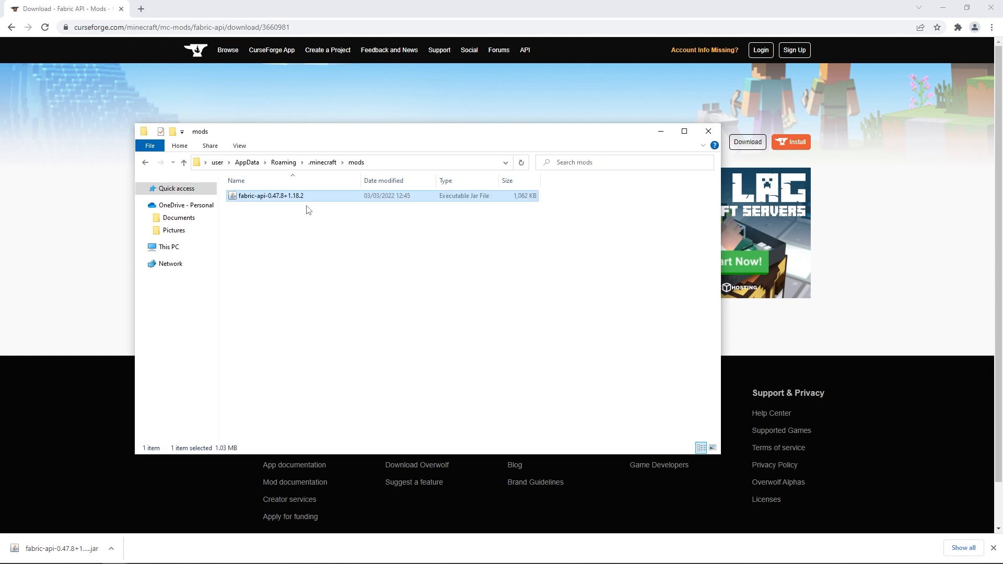
mouse_move(241, 204)
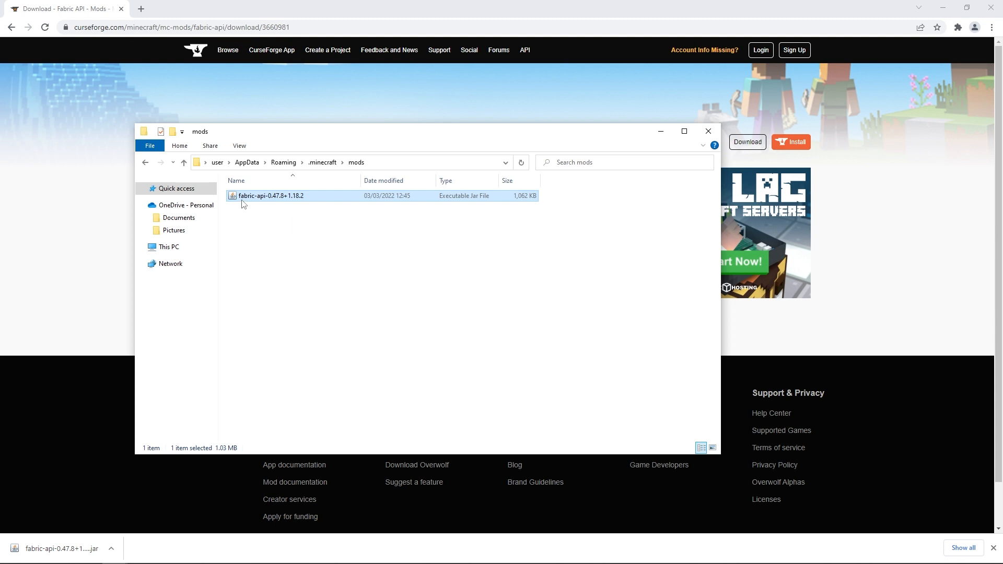
mouse_move(284, 229)
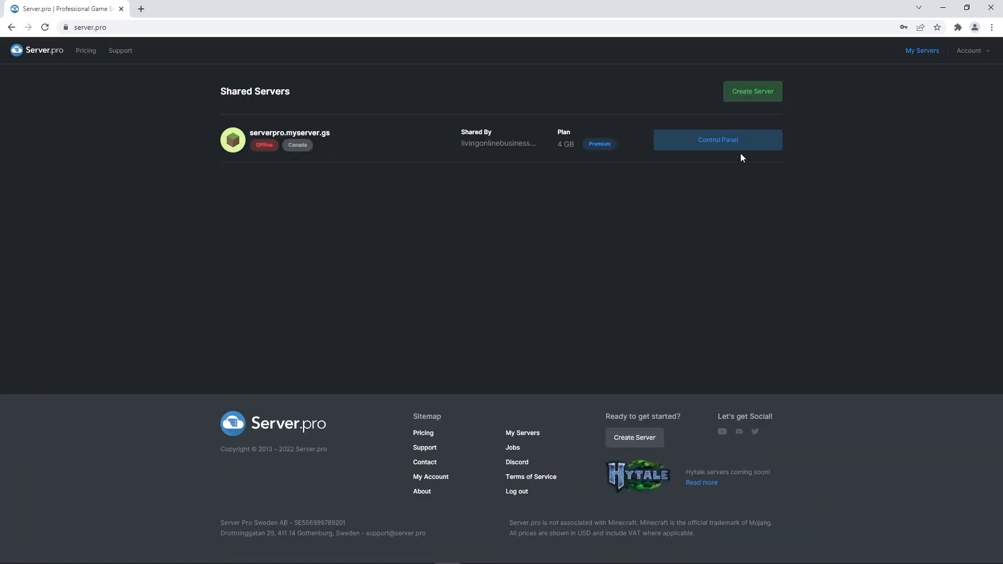
Step: Open the control panel of the shared serverpro.myserver.gs Minecraft server
left_click(717, 139)
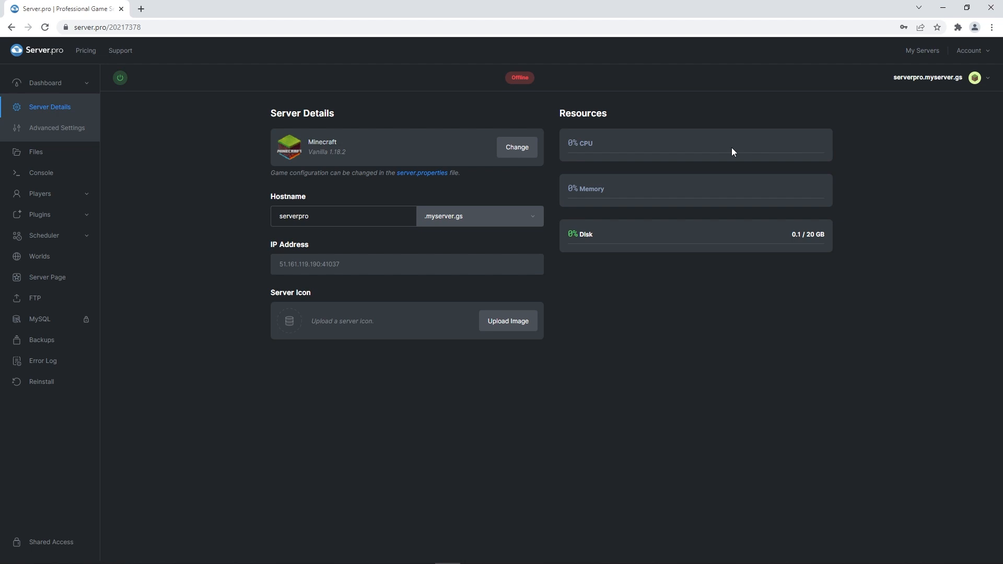
mouse_move(309, 162)
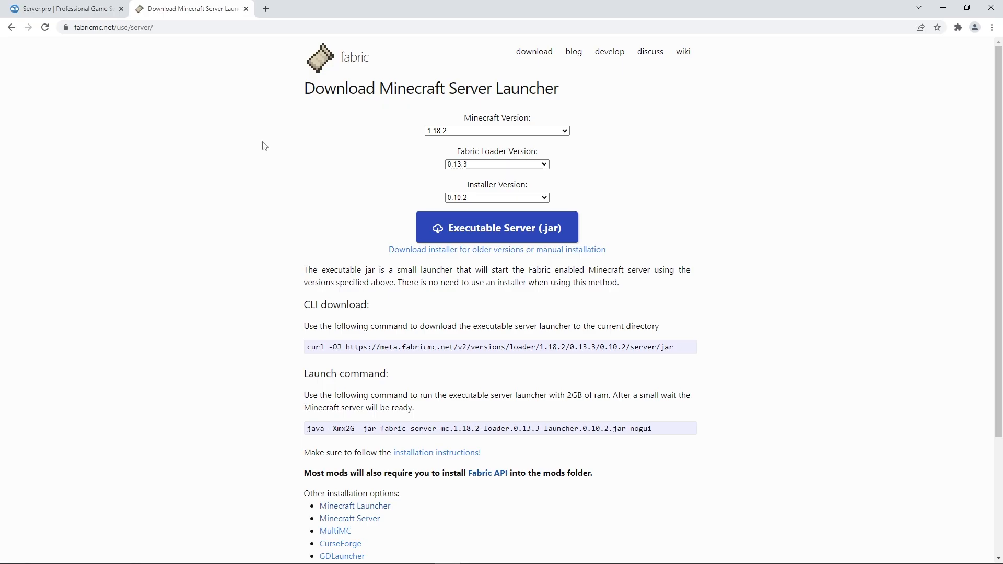
mouse_move(268, 150)
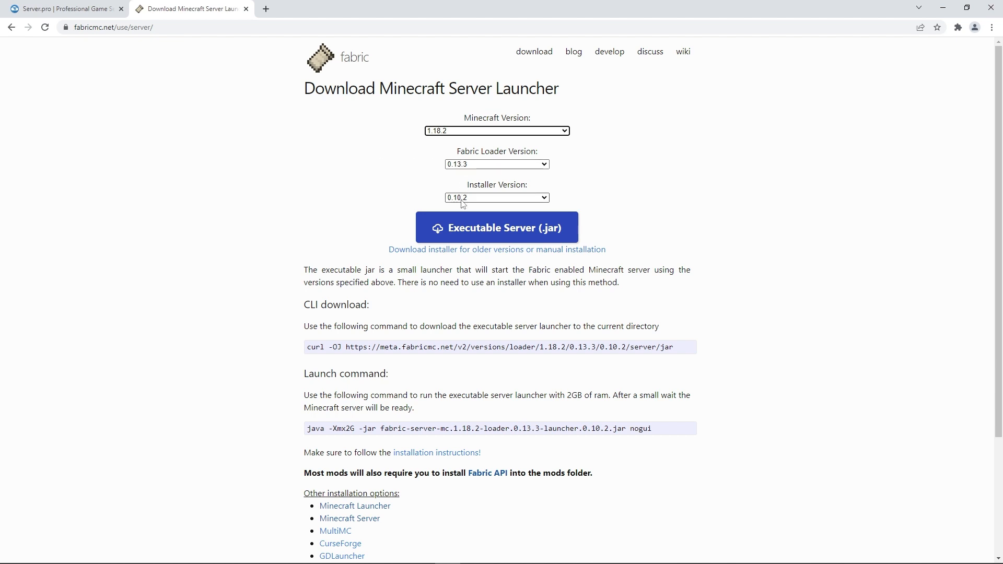
mouse_move(344, 216)
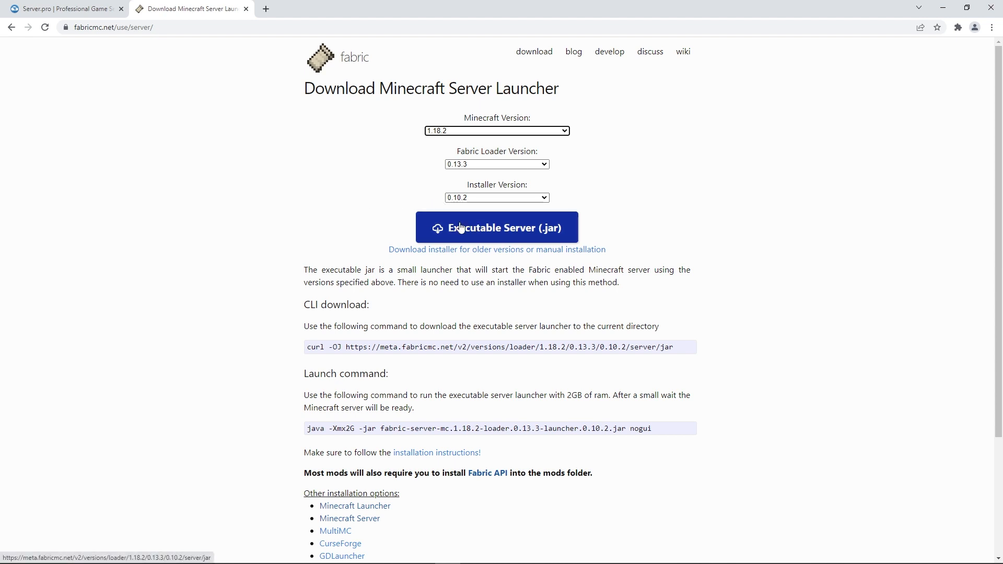
Step: Download the executable Fabric server jar for 1.18.2 with loader 0.13.3 and installer 0.10.2
left_click(497, 228)
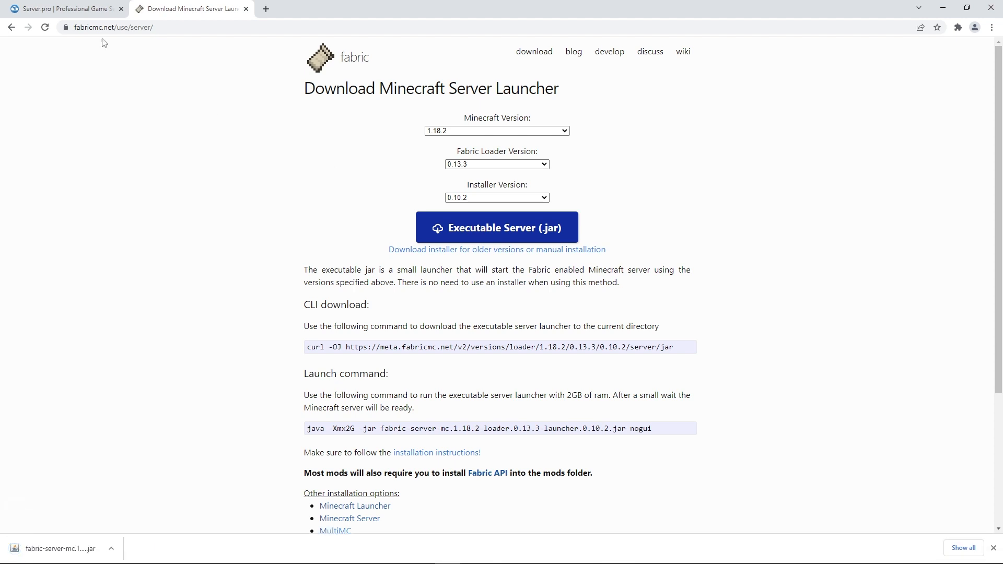
Step: Upload the fabric-server jar into the server's root files and return to Server Details
left_click(63, 8)
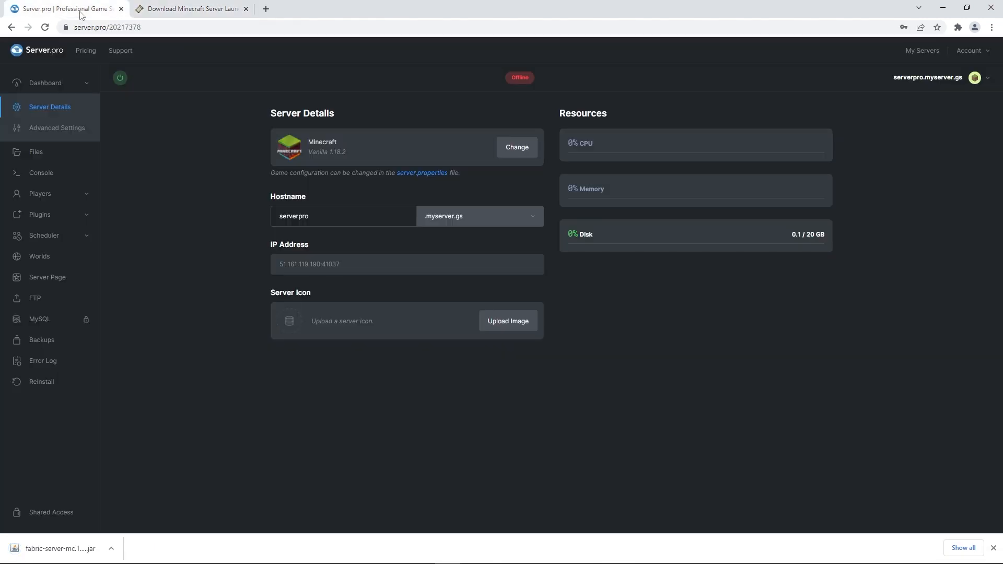
mouse_move(511, 91)
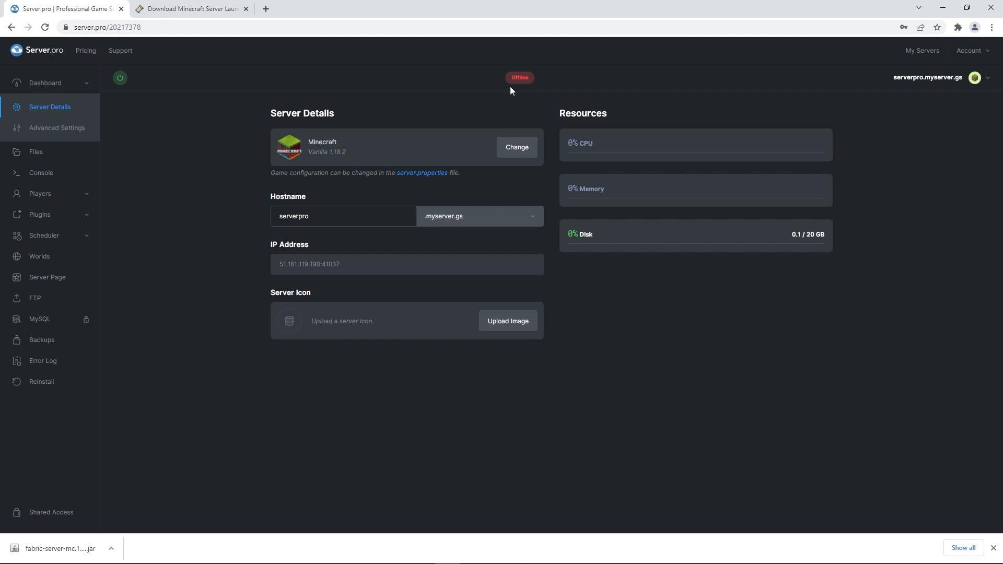
mouse_move(481, 90)
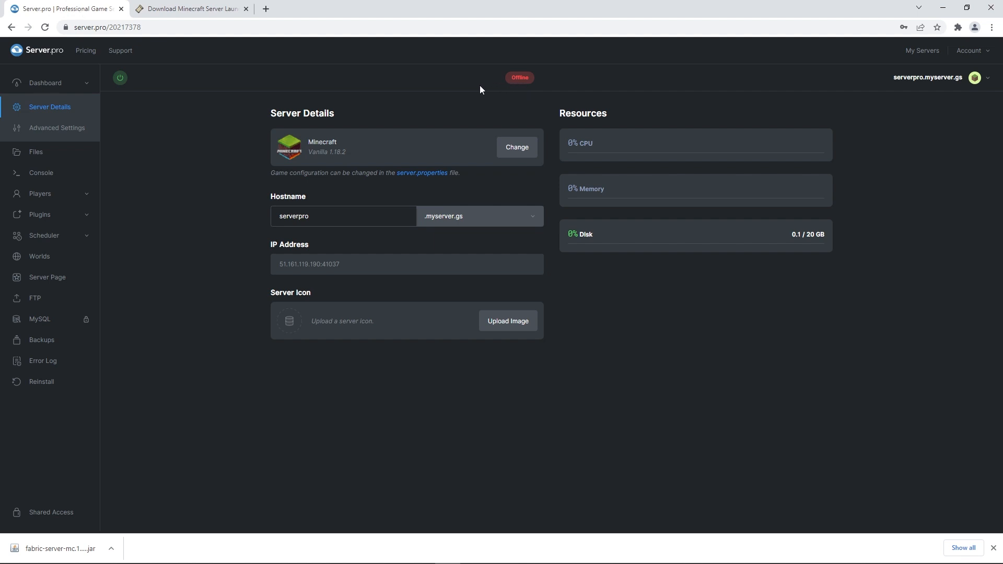
left_click(36, 152)
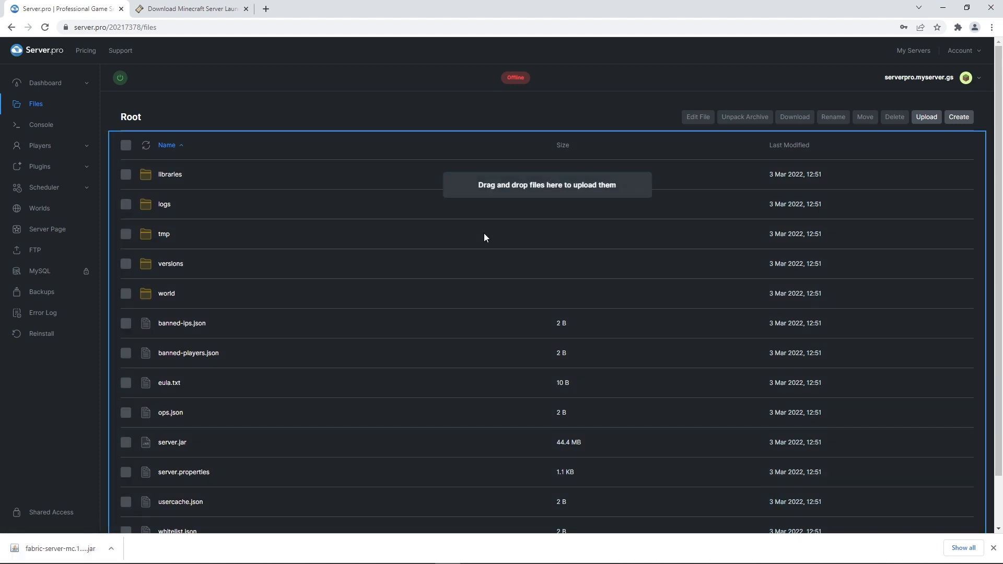
left_click(45, 83)
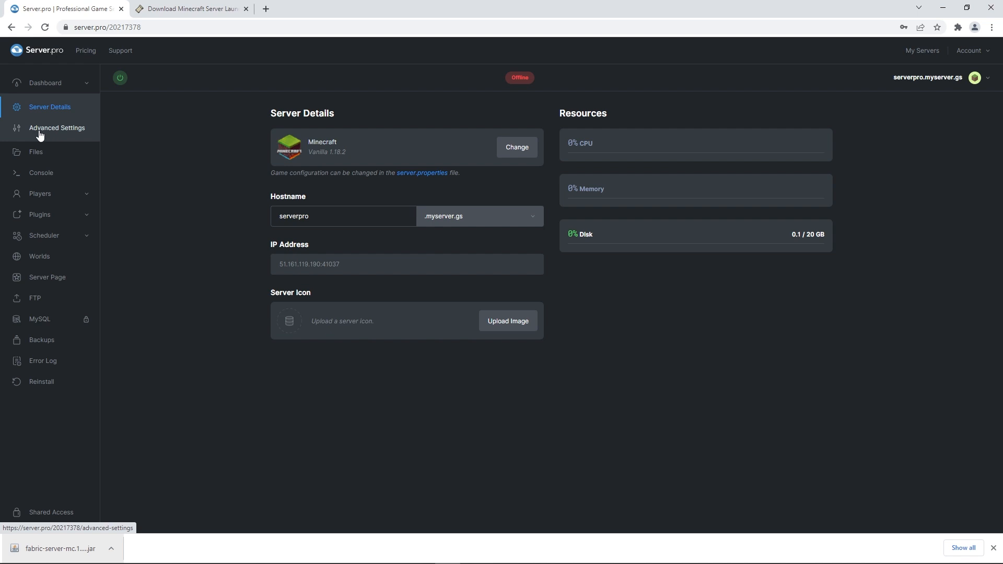
Step: Set the Server JAR to the fabric-server-mc 1.18.2 launcher and power the server on
left_click(56, 127)
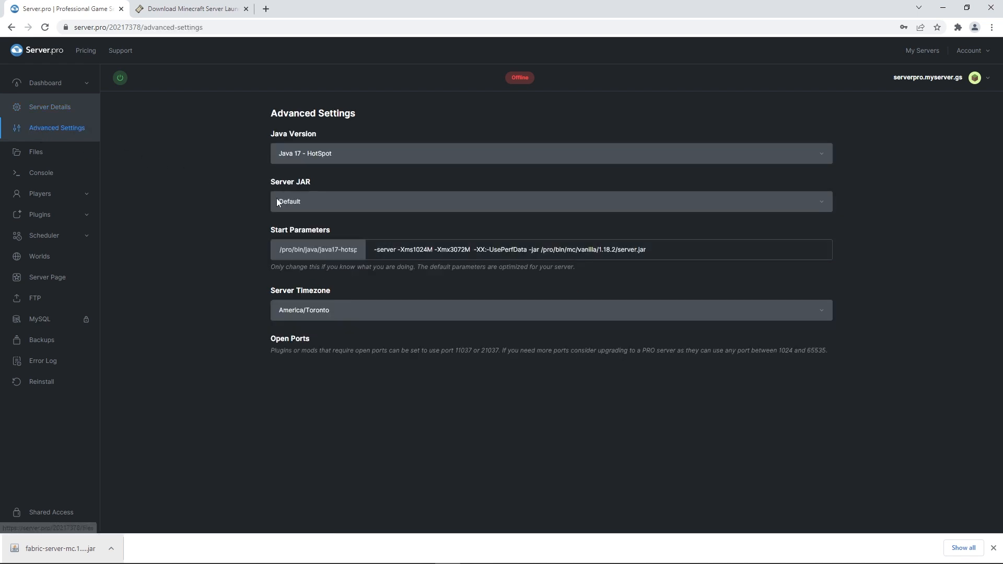
left_click(550, 202)
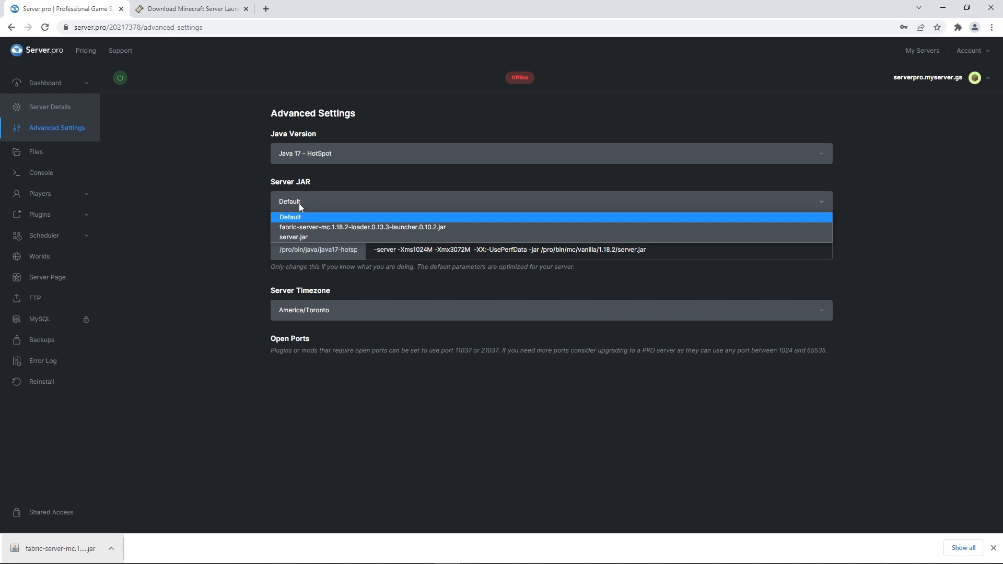
left_click(363, 227)
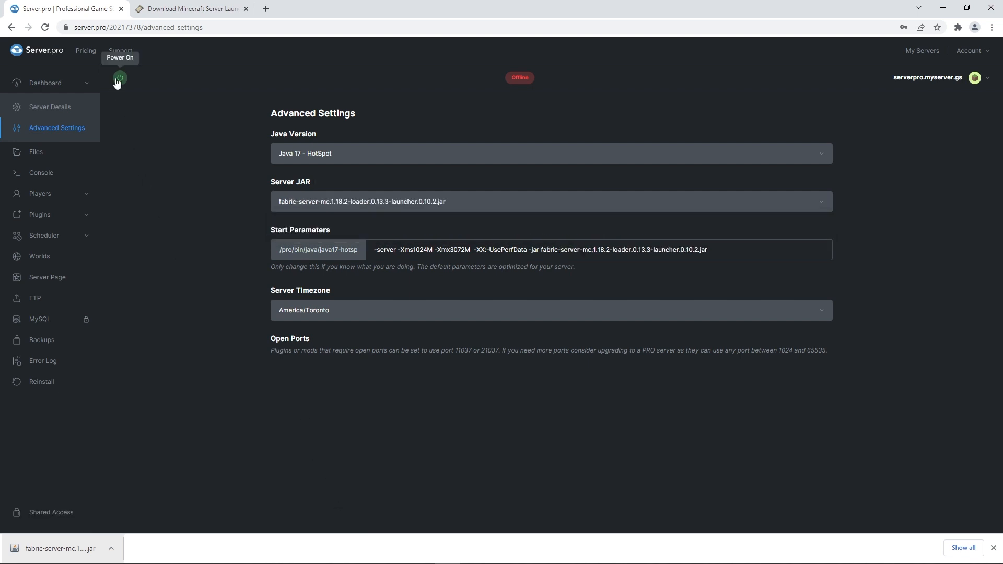
left_click(119, 78)
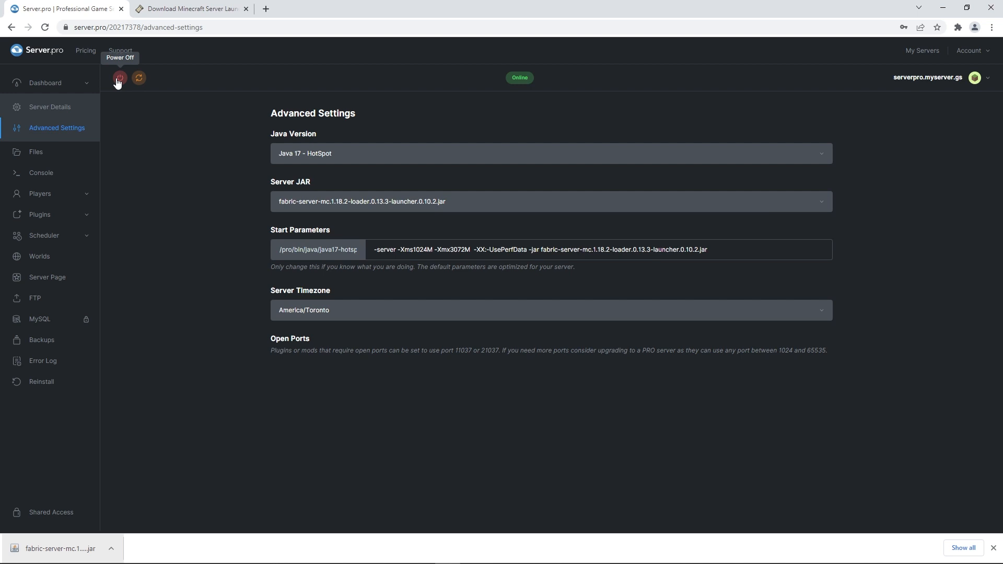
mouse_move(206, 255)
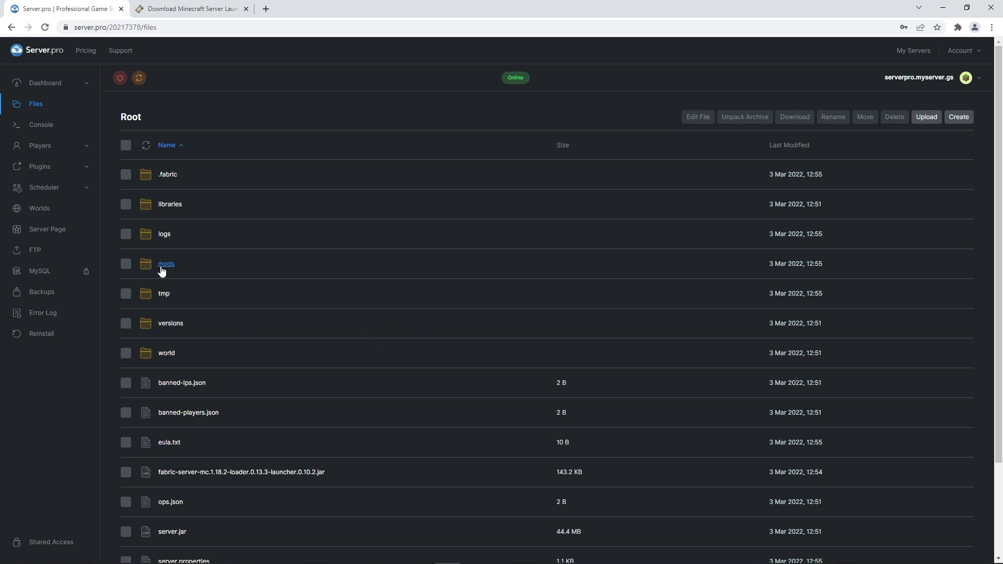
Step: Add fabric-api-0.47.8+1.18.2.jar to the server's mods folder, then go to CurseForge Minecraft mods
left_click(166, 263)
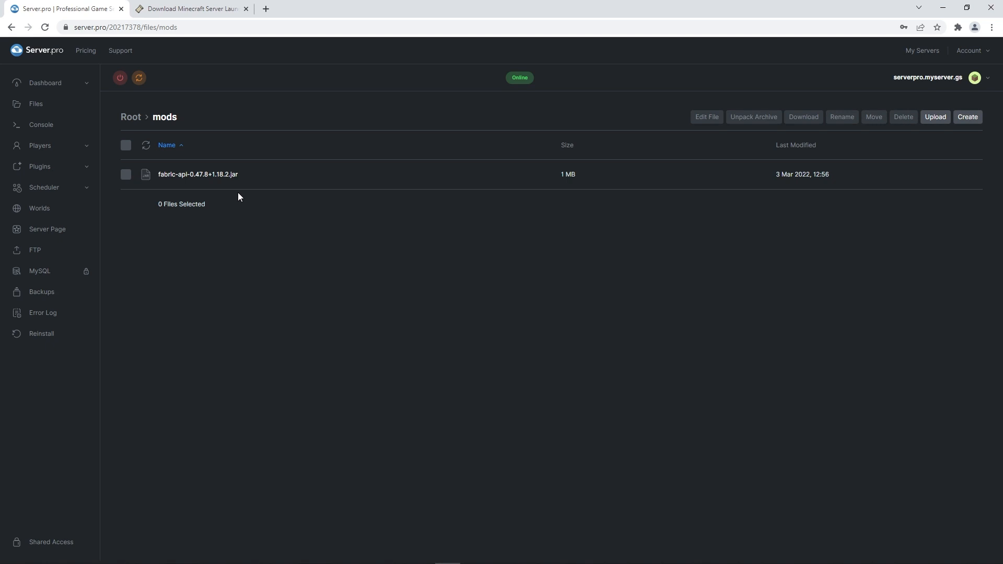
left_click(189, 8)
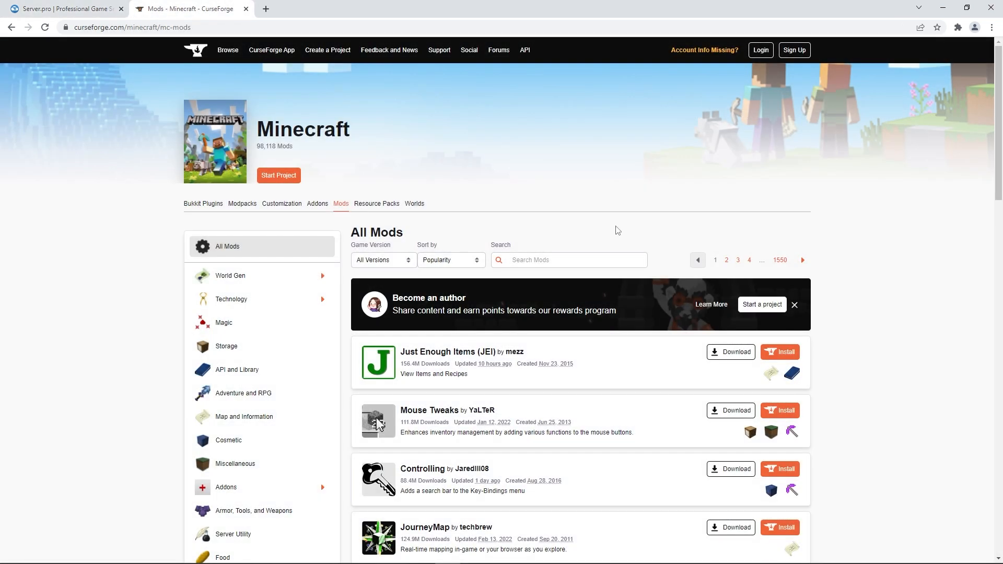
Step: Download the Friends&Foes mc1.18.2-1.2.6 [Fabric] jar from the mod's Recent Files table
scroll("down", 3)
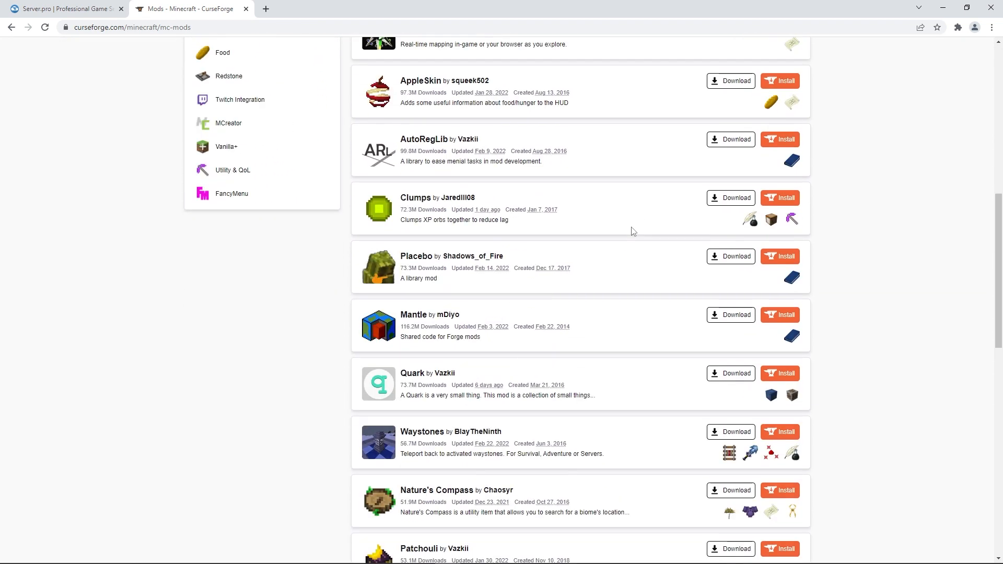
scroll("down", 3)
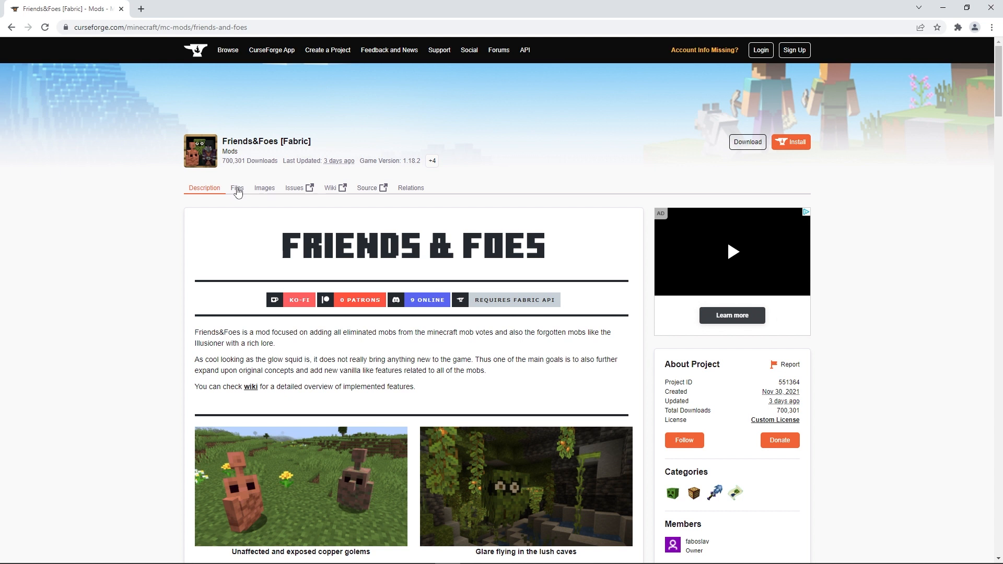
left_click(237, 187)
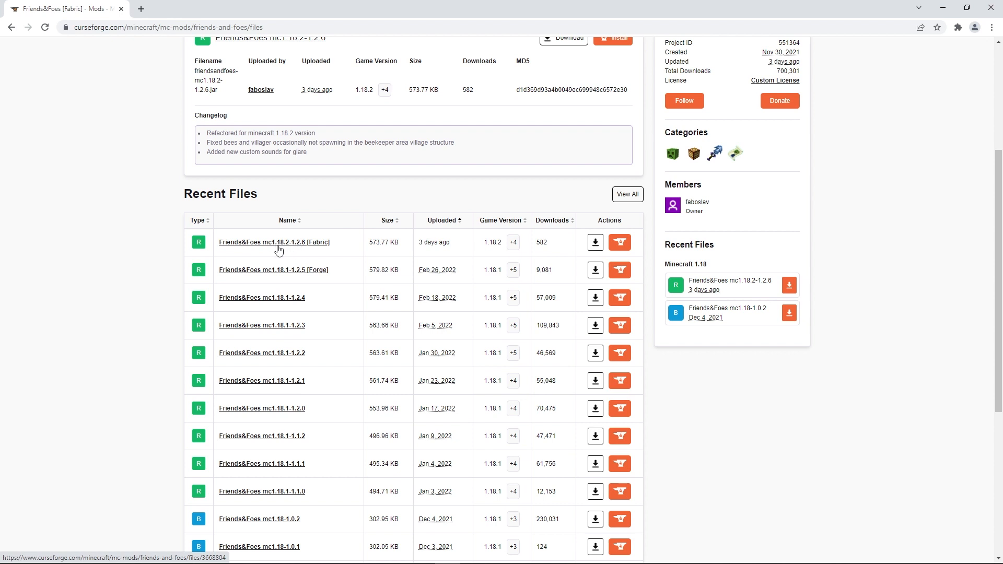
mouse_move(320, 269)
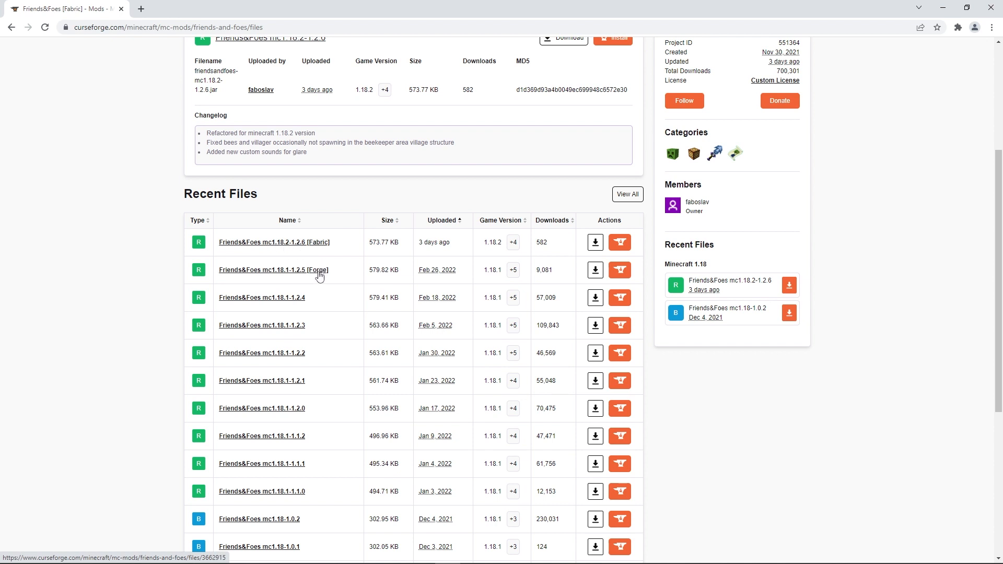
left_click(595, 241)
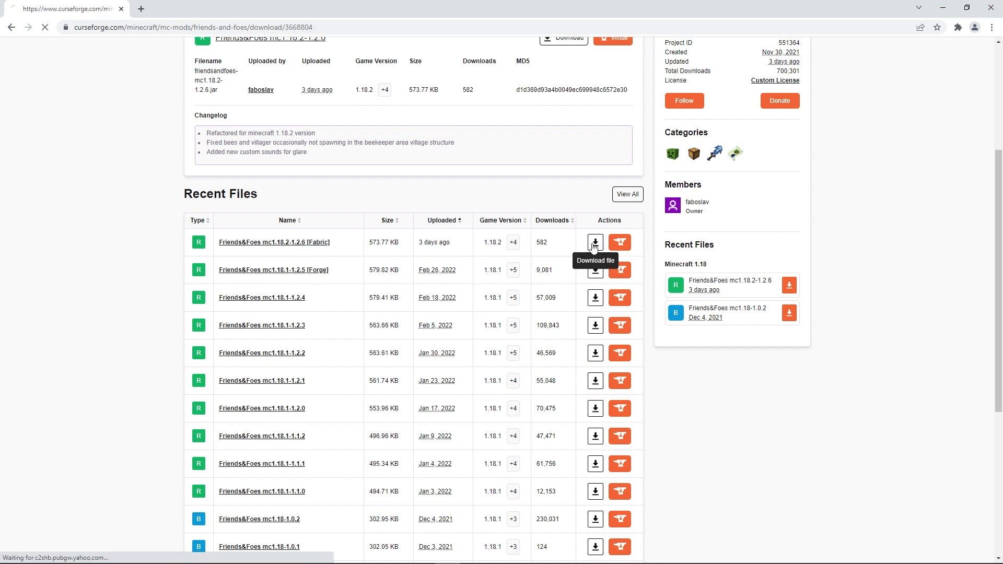
left_click(594, 242)
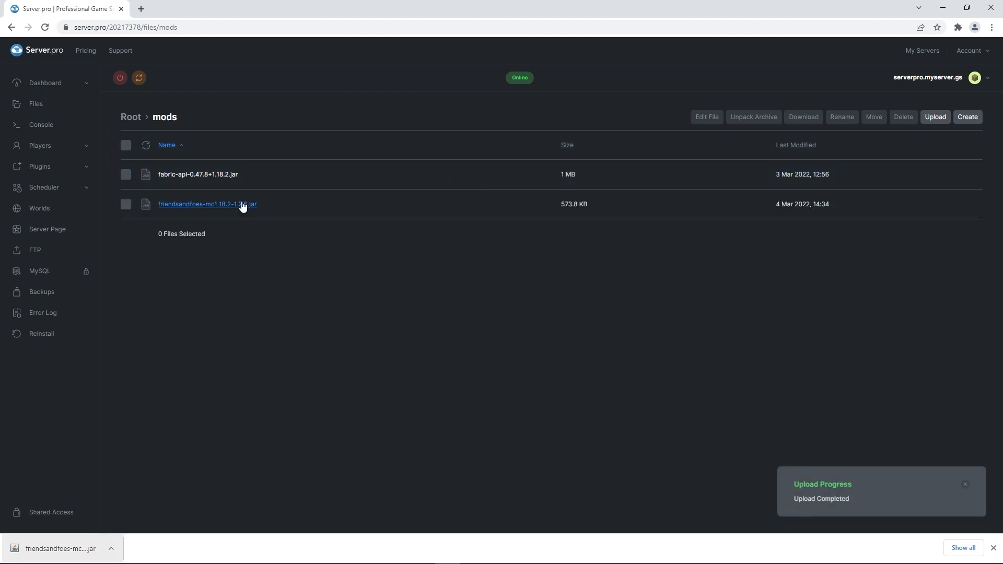
Step: Upload the friendsandfoes jar to the mods folder beside Fabric API, then bring up Windows Run
left_click(139, 77)
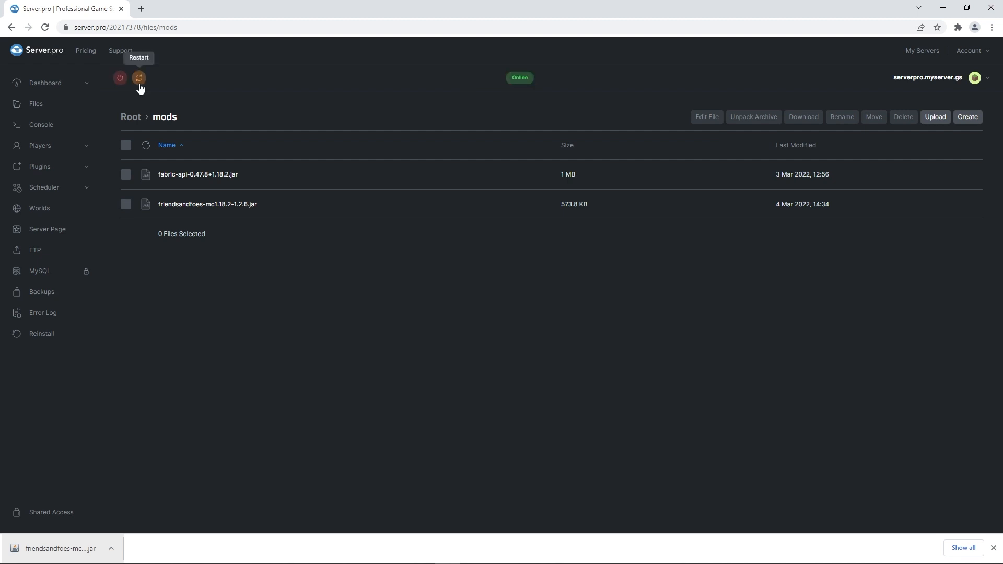
key("Win+r")
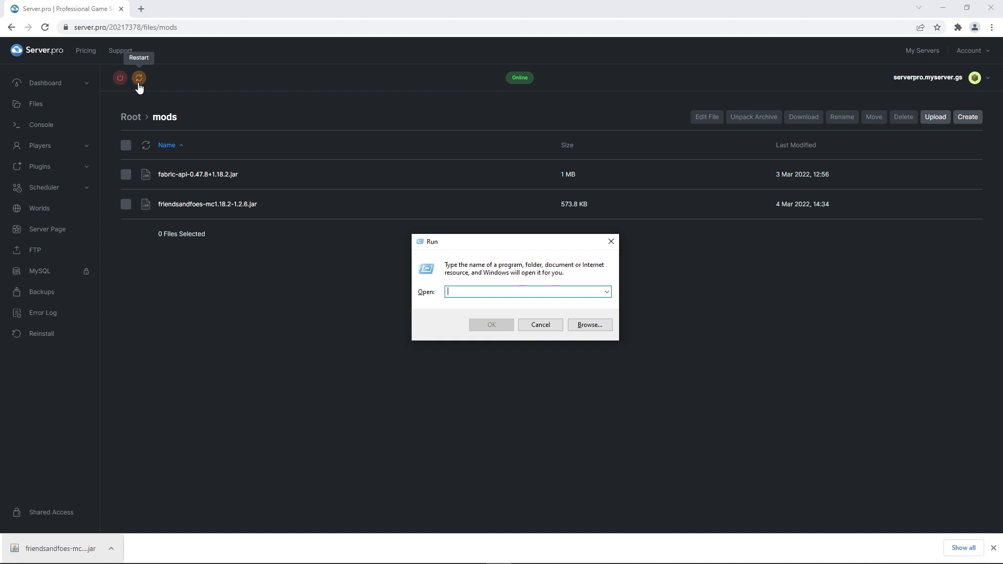
Step: Run %appdata% to open the AppData Roaming folder containing .minecraft
key("win+r")
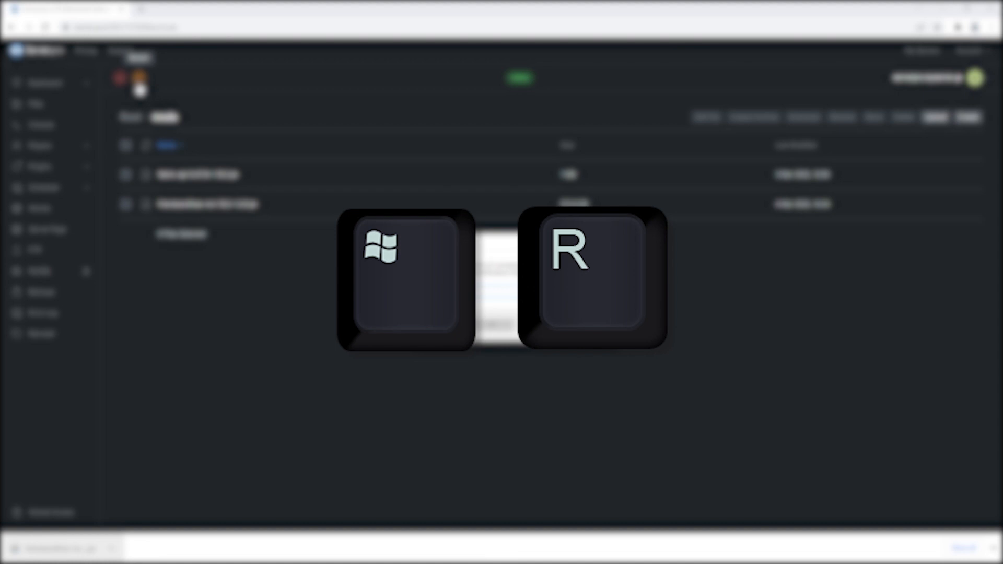
key("Win+r")
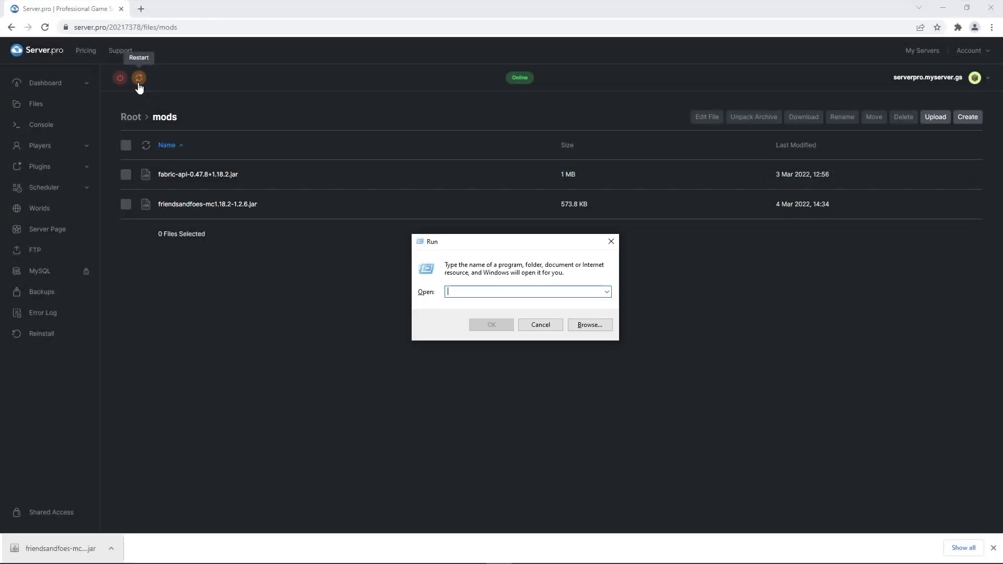
type("%appdata%")
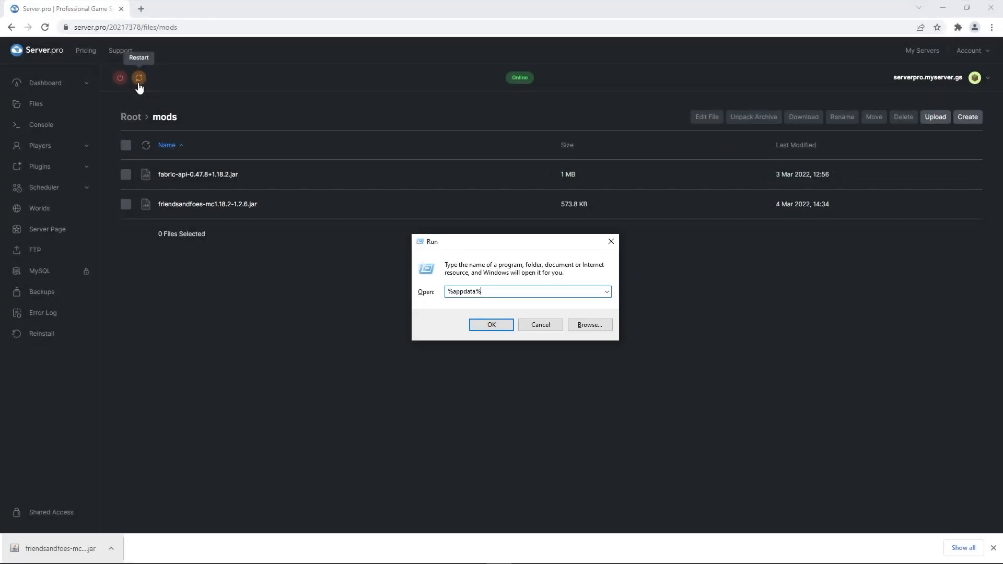
left_click(491, 324)
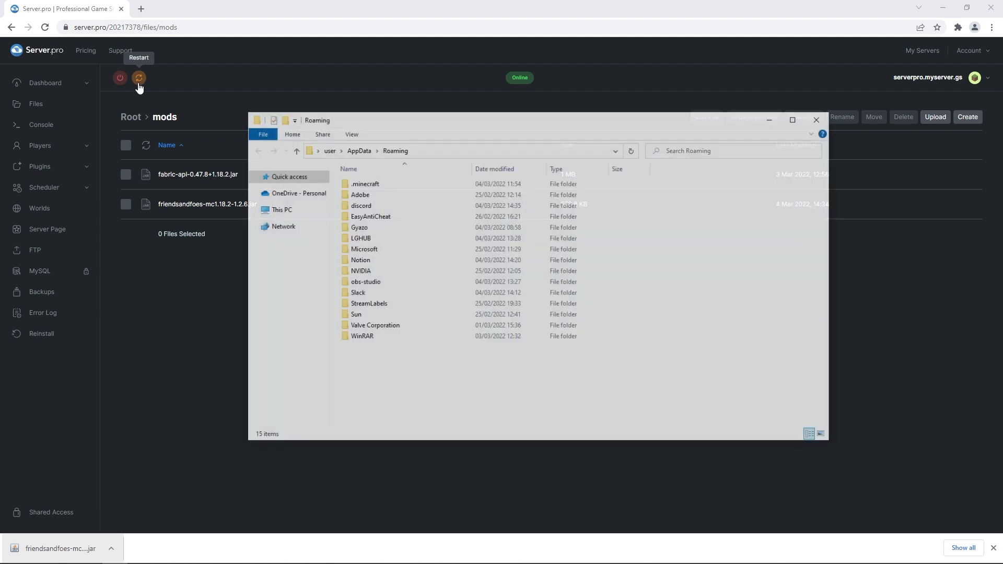
Step: Check the .minecraft mods folder holds the Fabric API and Friends&Foes jars
double_click(365, 184)
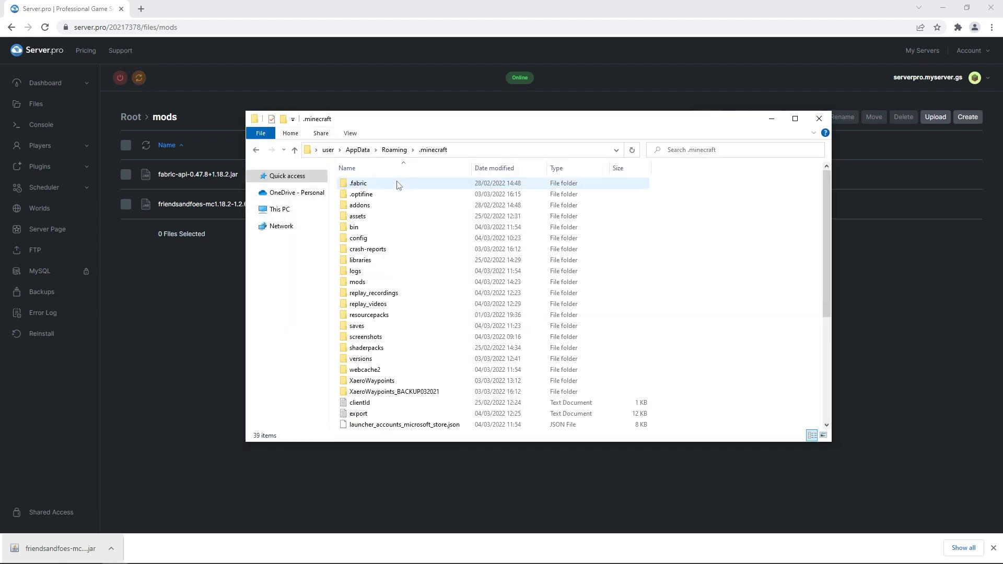
double_click(357, 282)
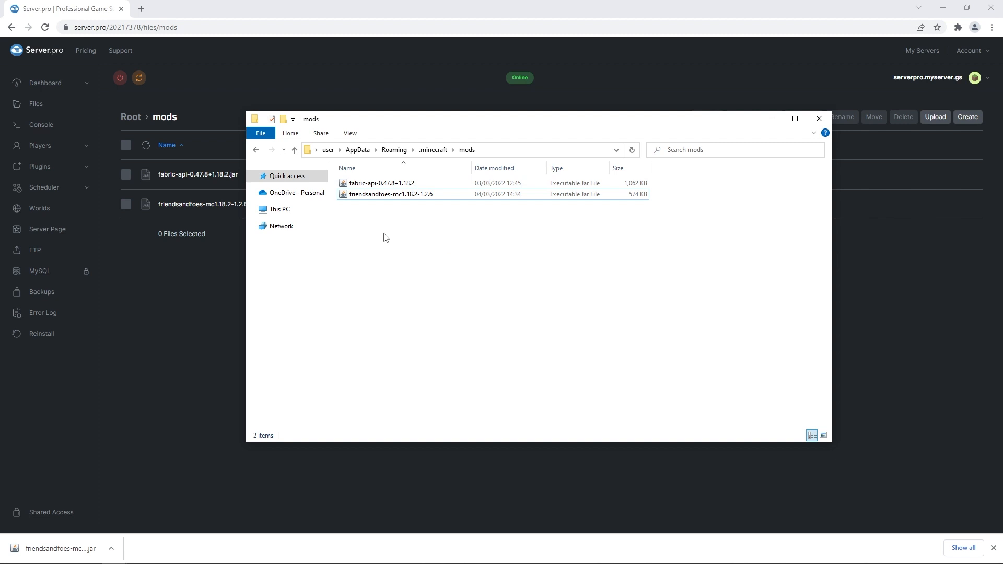
left_click(818, 118)
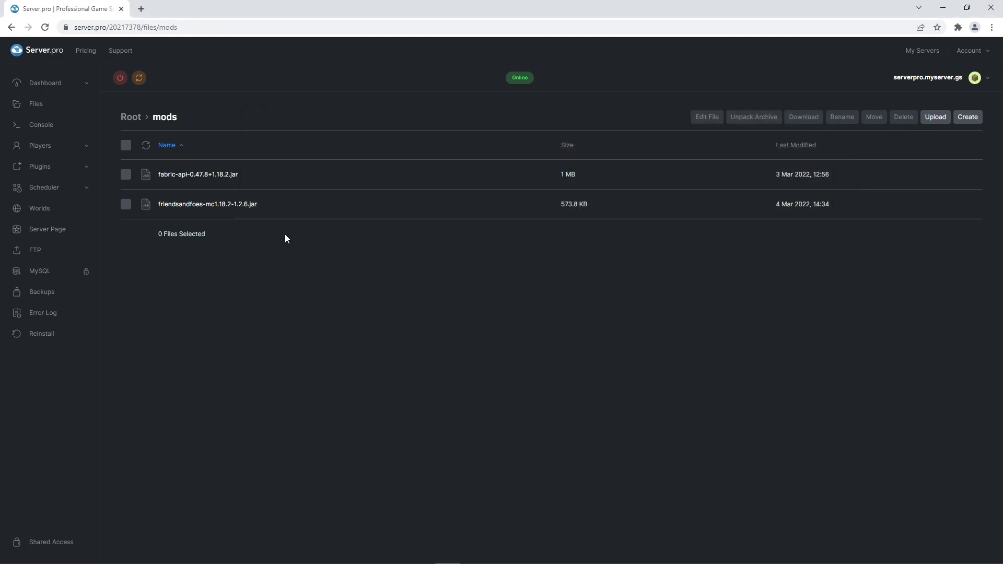
Step: Launch Minecraft with the fabric-loader-1.18.2 installation from the launcher
left_click(45, 83)
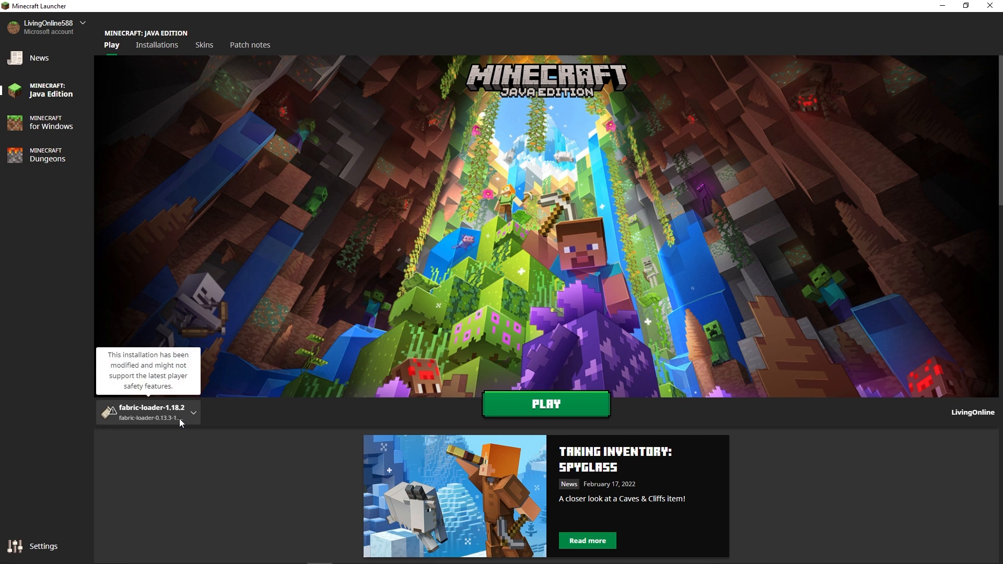
left_click(545, 404)
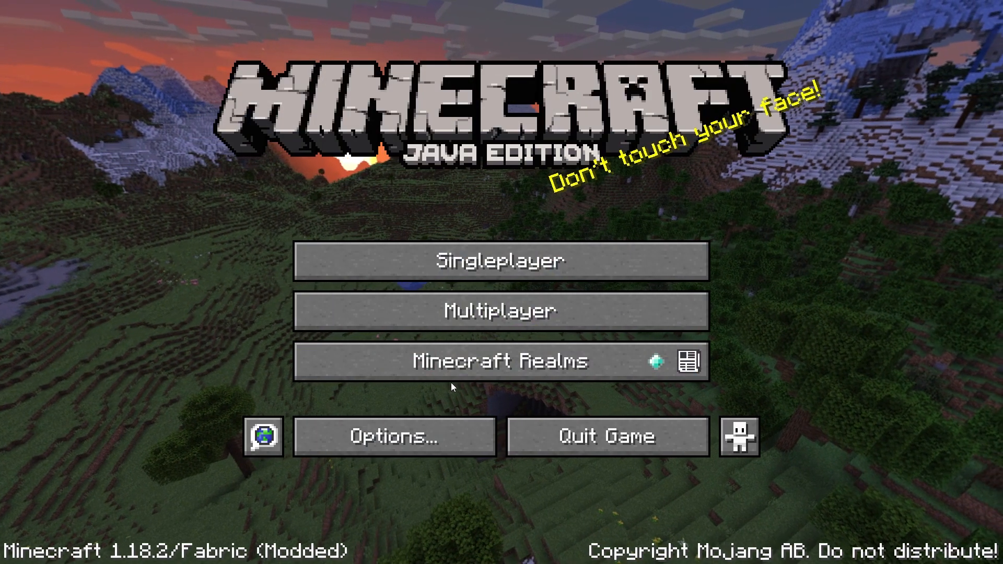
Step: Add a multiplayer server with address serverpro.myserver.gs and save the entry
left_click(500, 311)
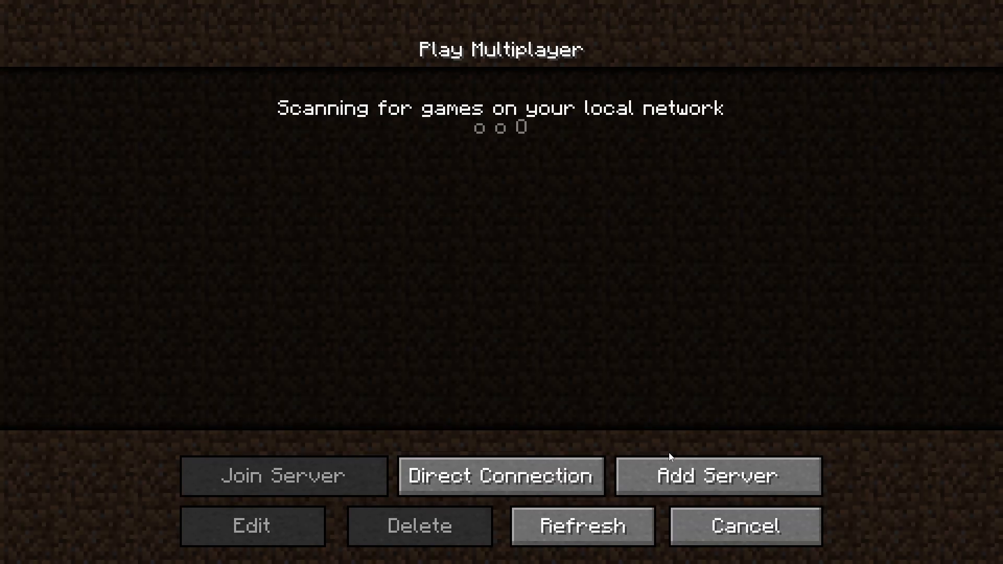
left_click(716, 476)
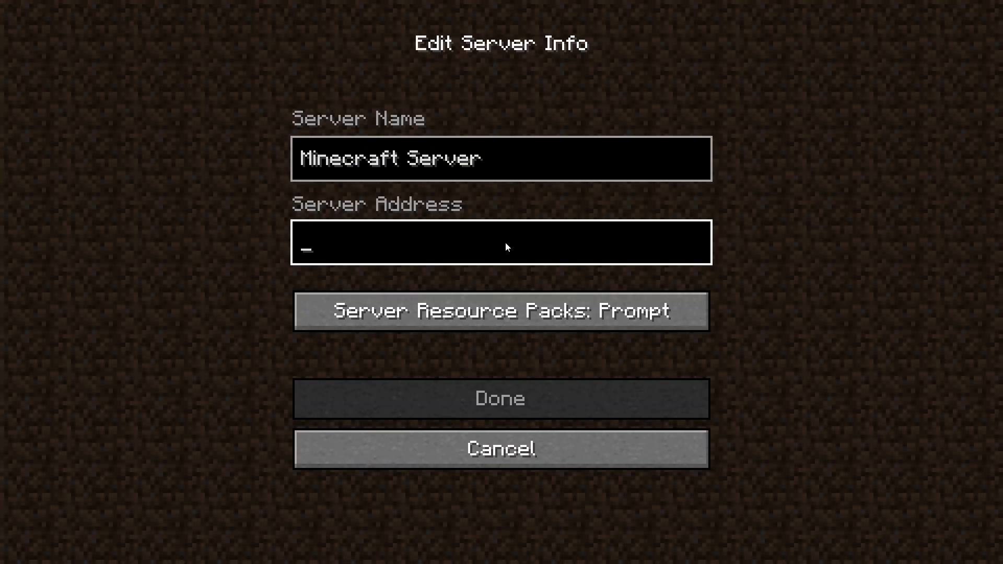
type("serverpro.myserver.gs")
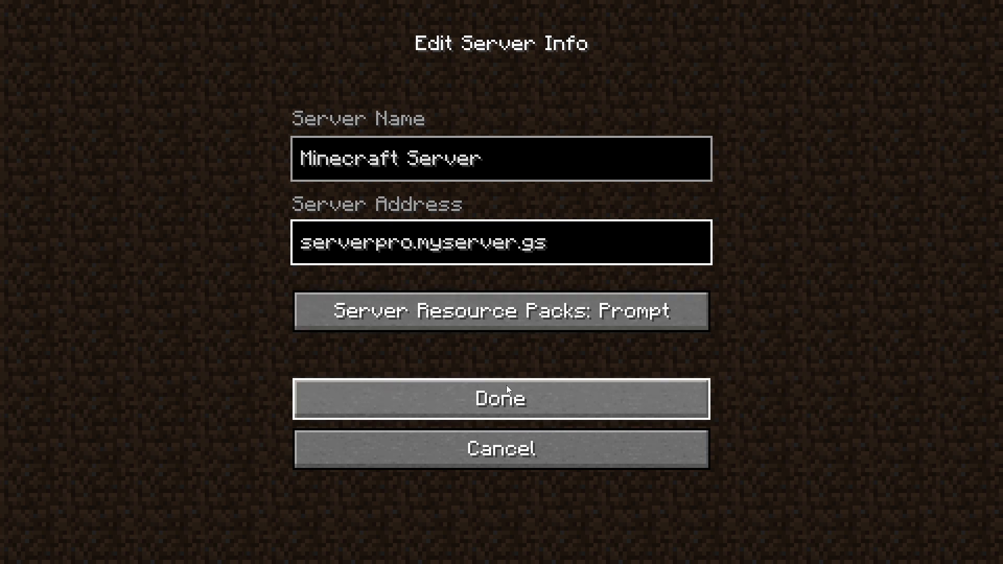
left_click(500, 398)
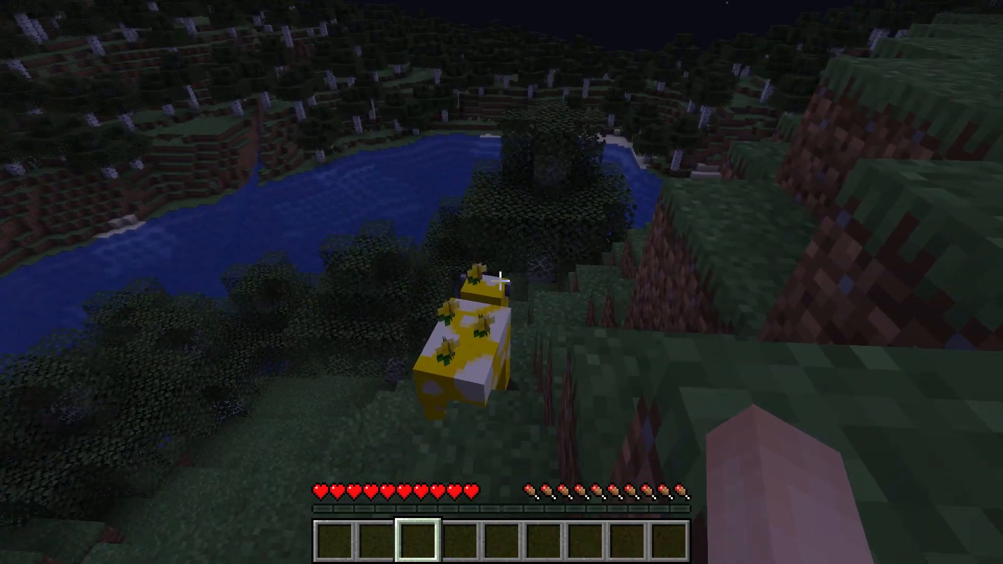
mouse_move(502, 282)
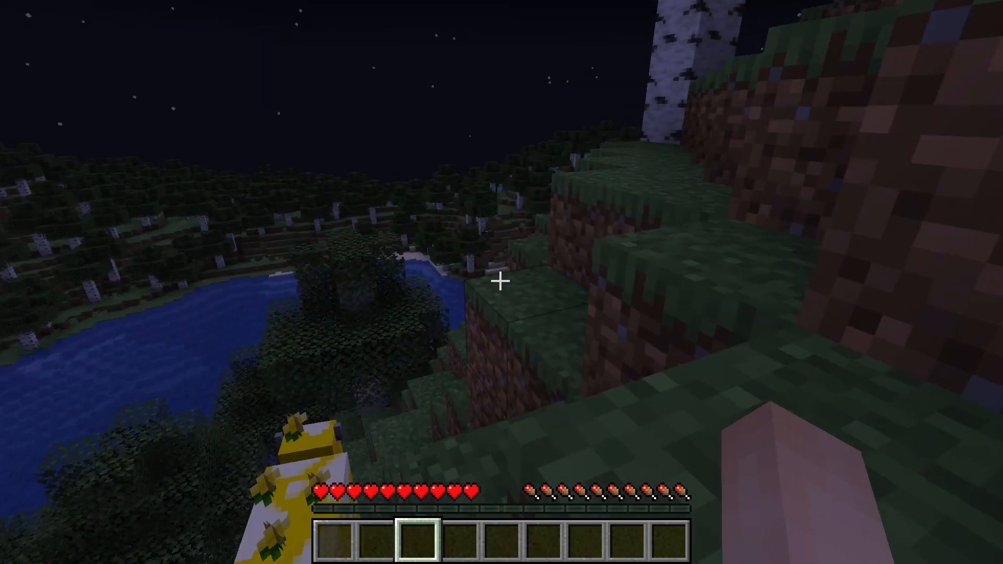
mouse_move(502, 282)
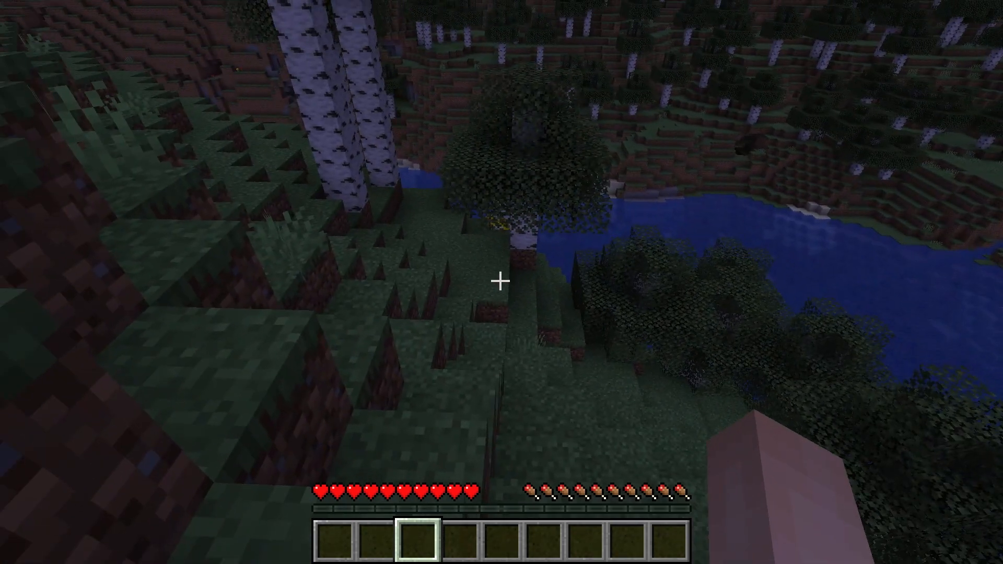